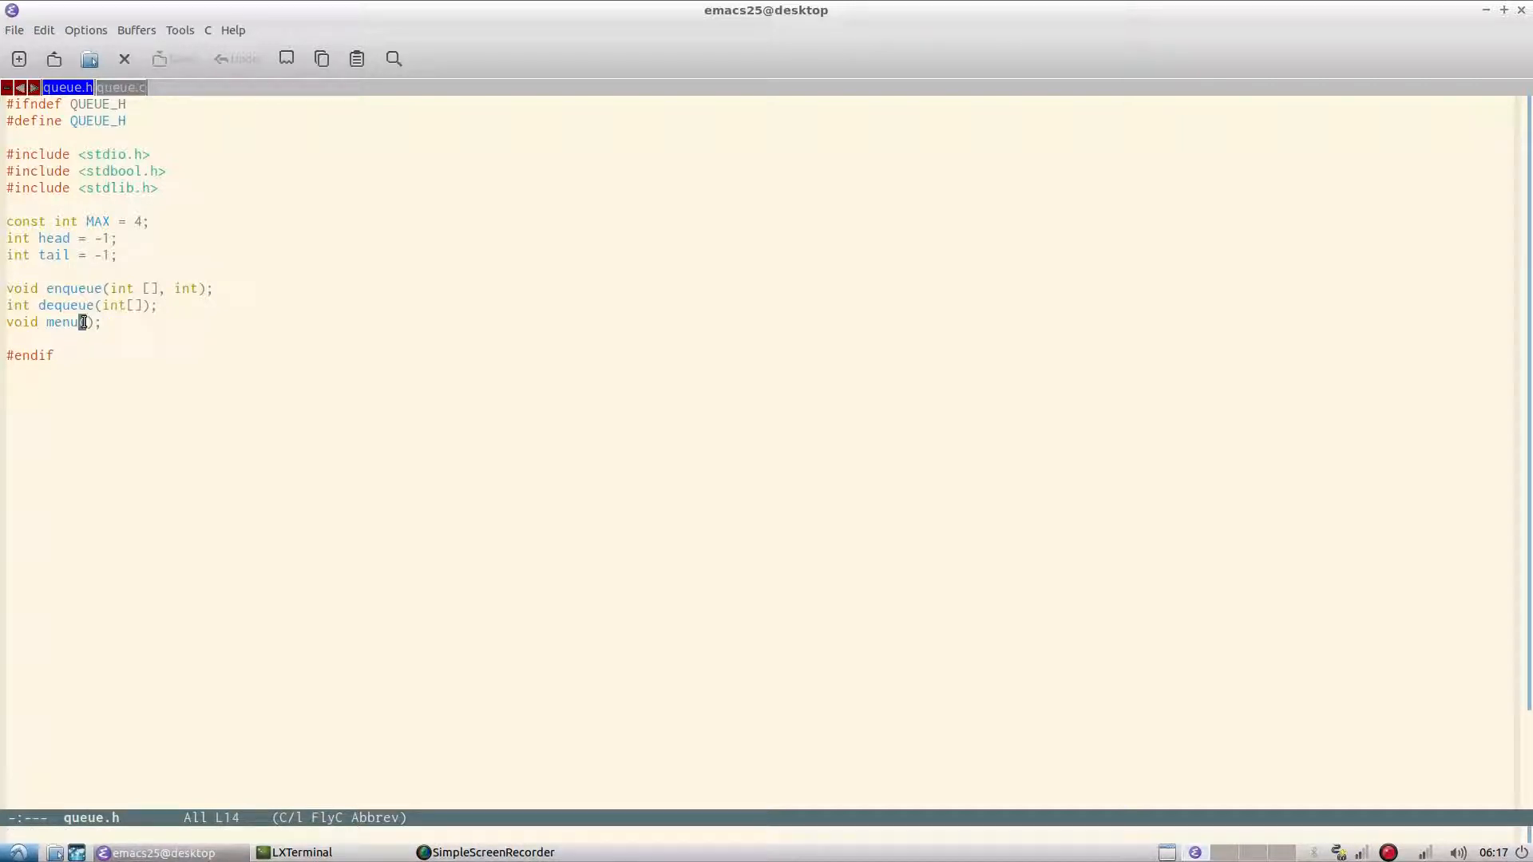
- Switch from queue.h to the queue.c buffer showing main and its menu loop
{"action": "left_click", "coordinate": [119, 87]}
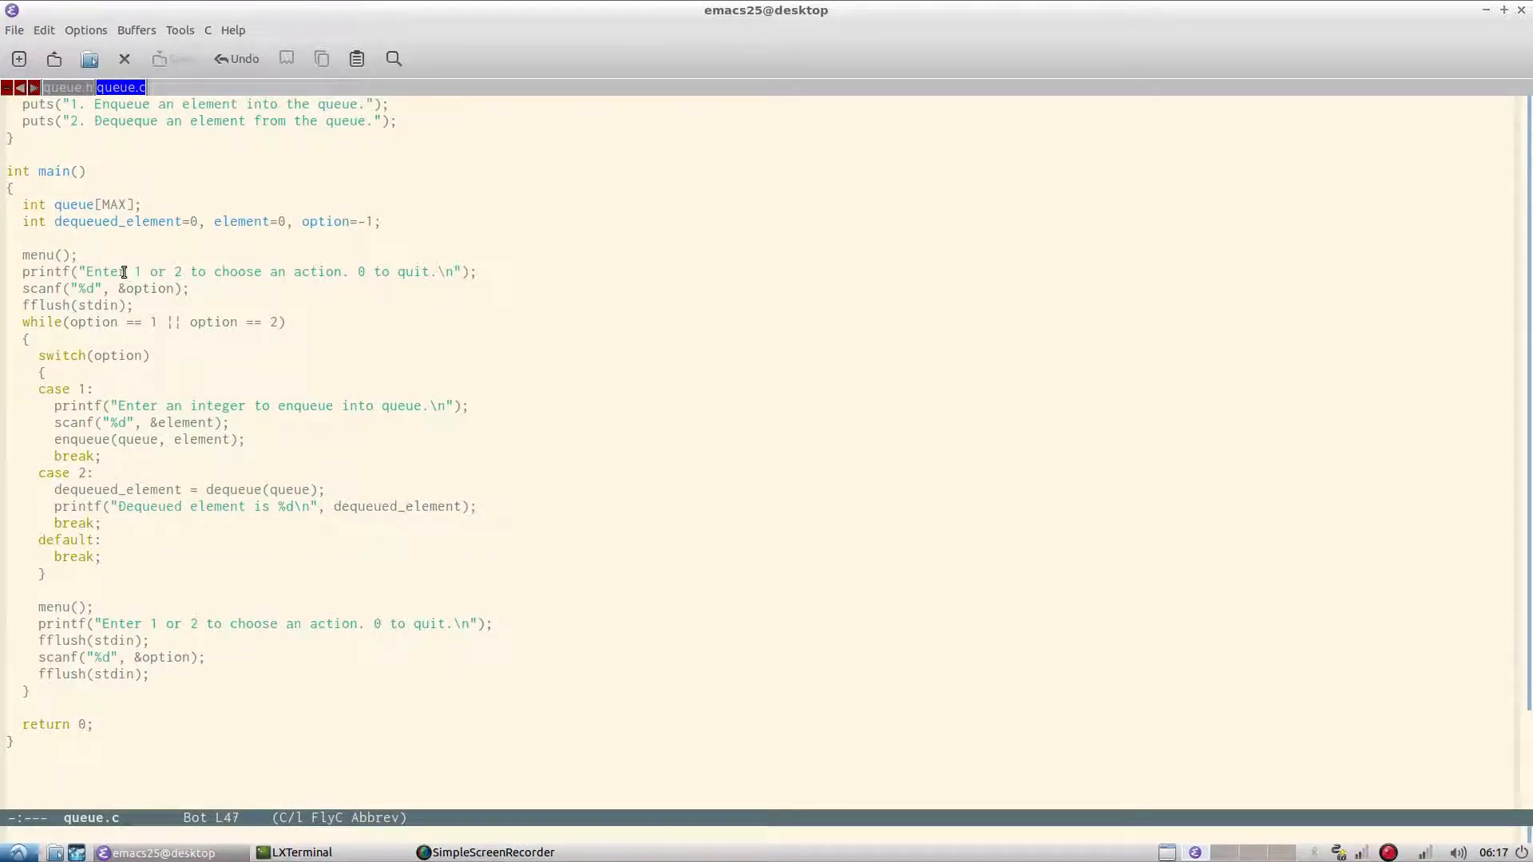
{"action": "scroll", "scroll_direction": "down", "scroll_amount": 3}
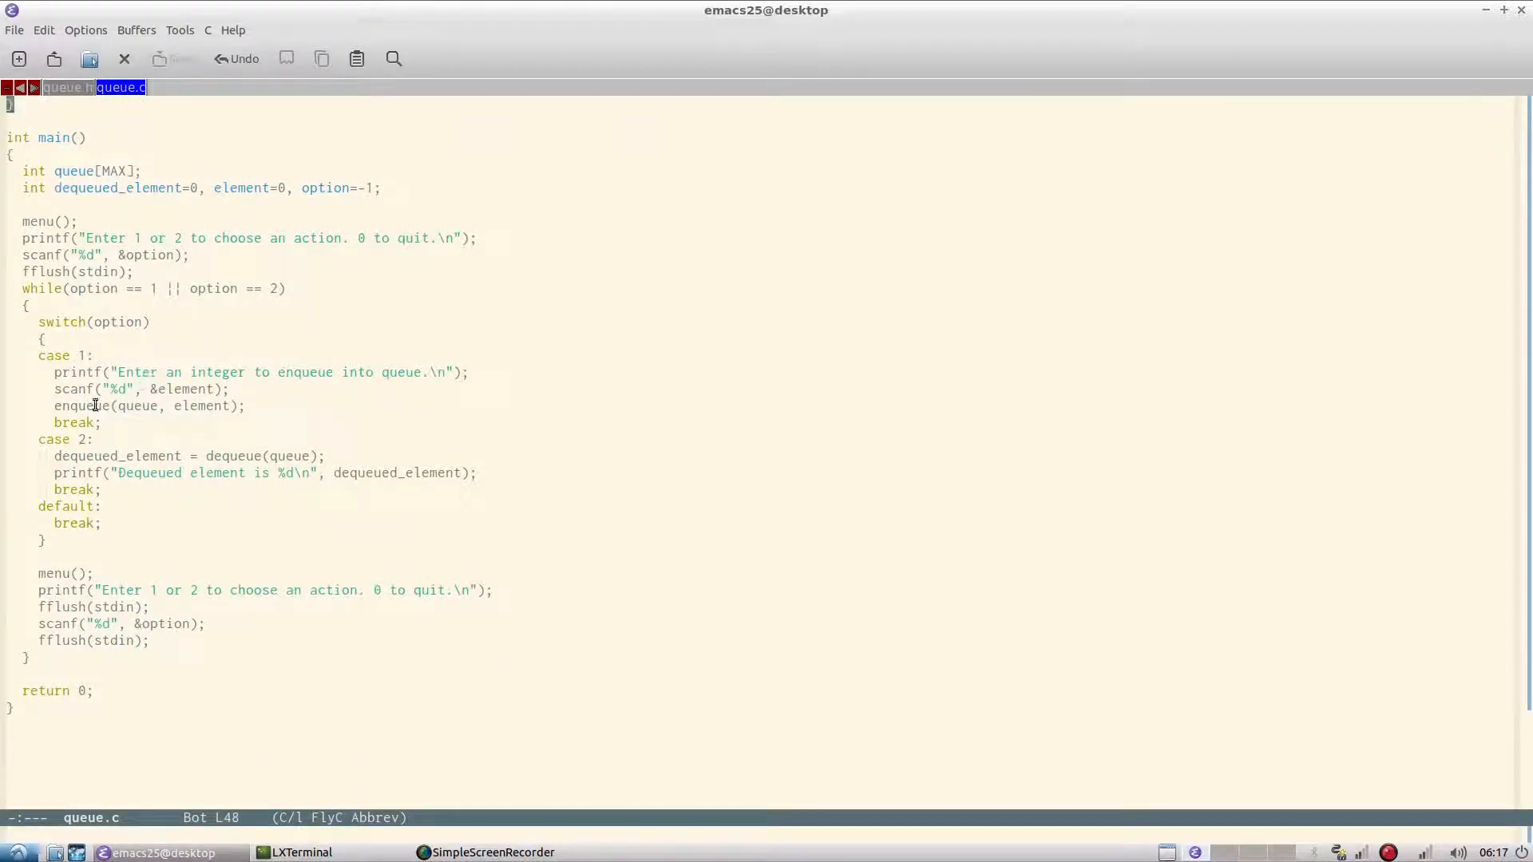
{"action": "double_click", "coordinate": [85, 406]}
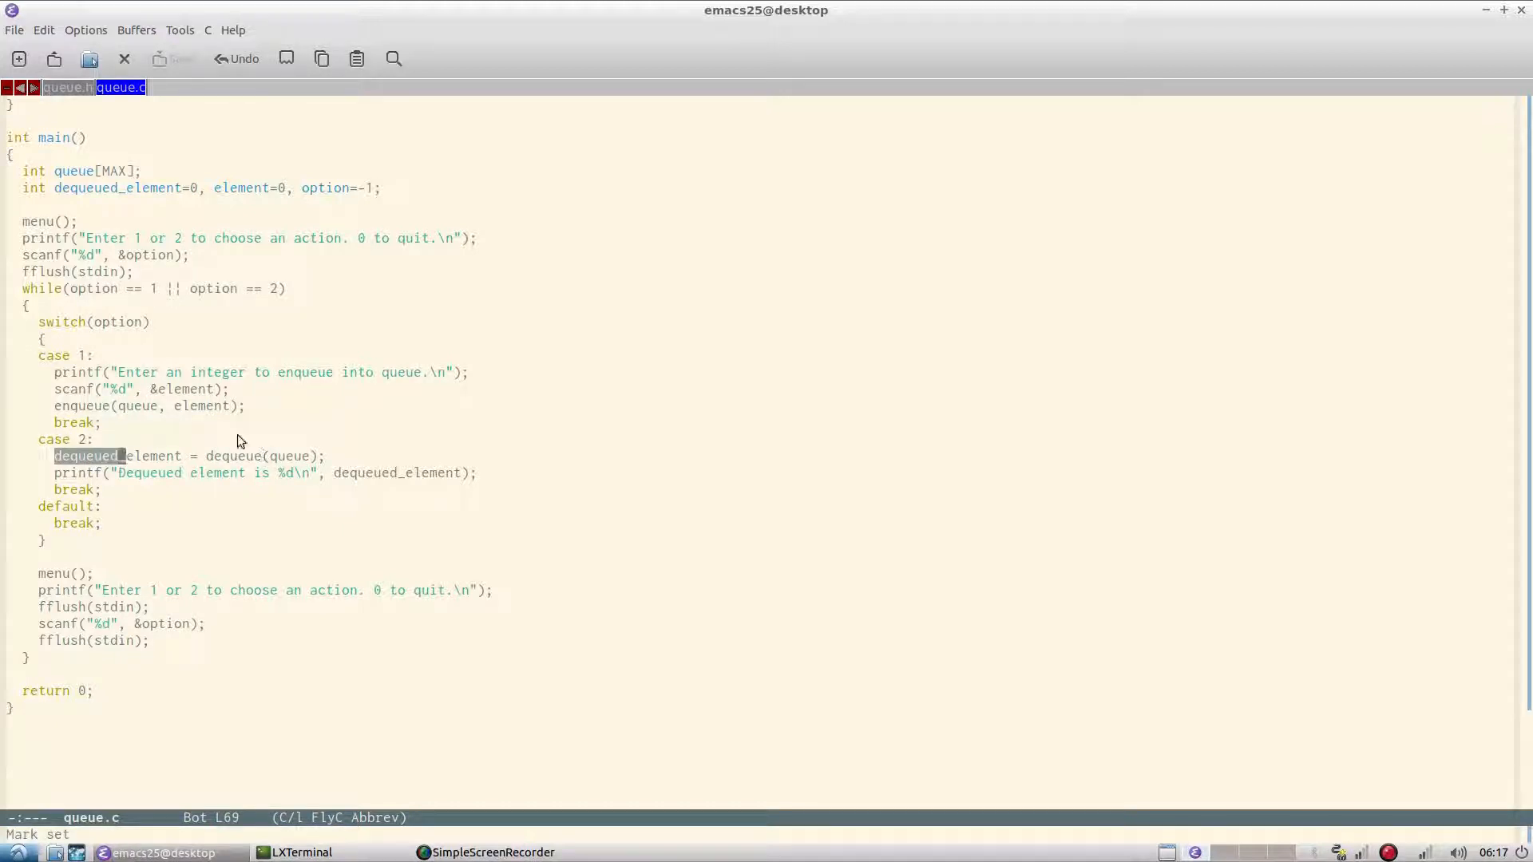
{"action": "mouse_move", "coordinate": [128, 464]}
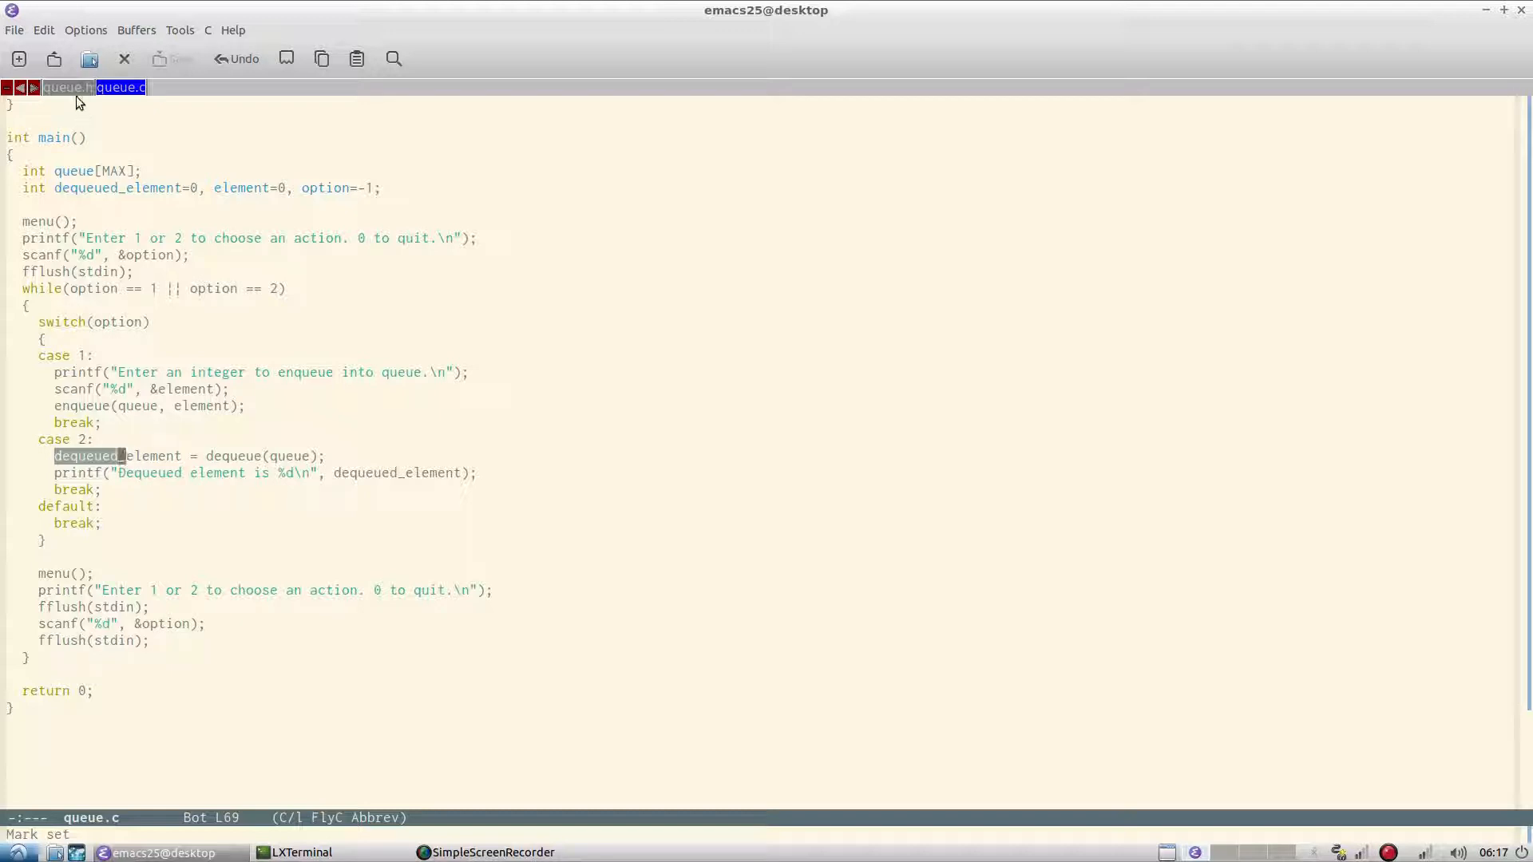
{"action": "left_click", "coordinate": [67, 87]}
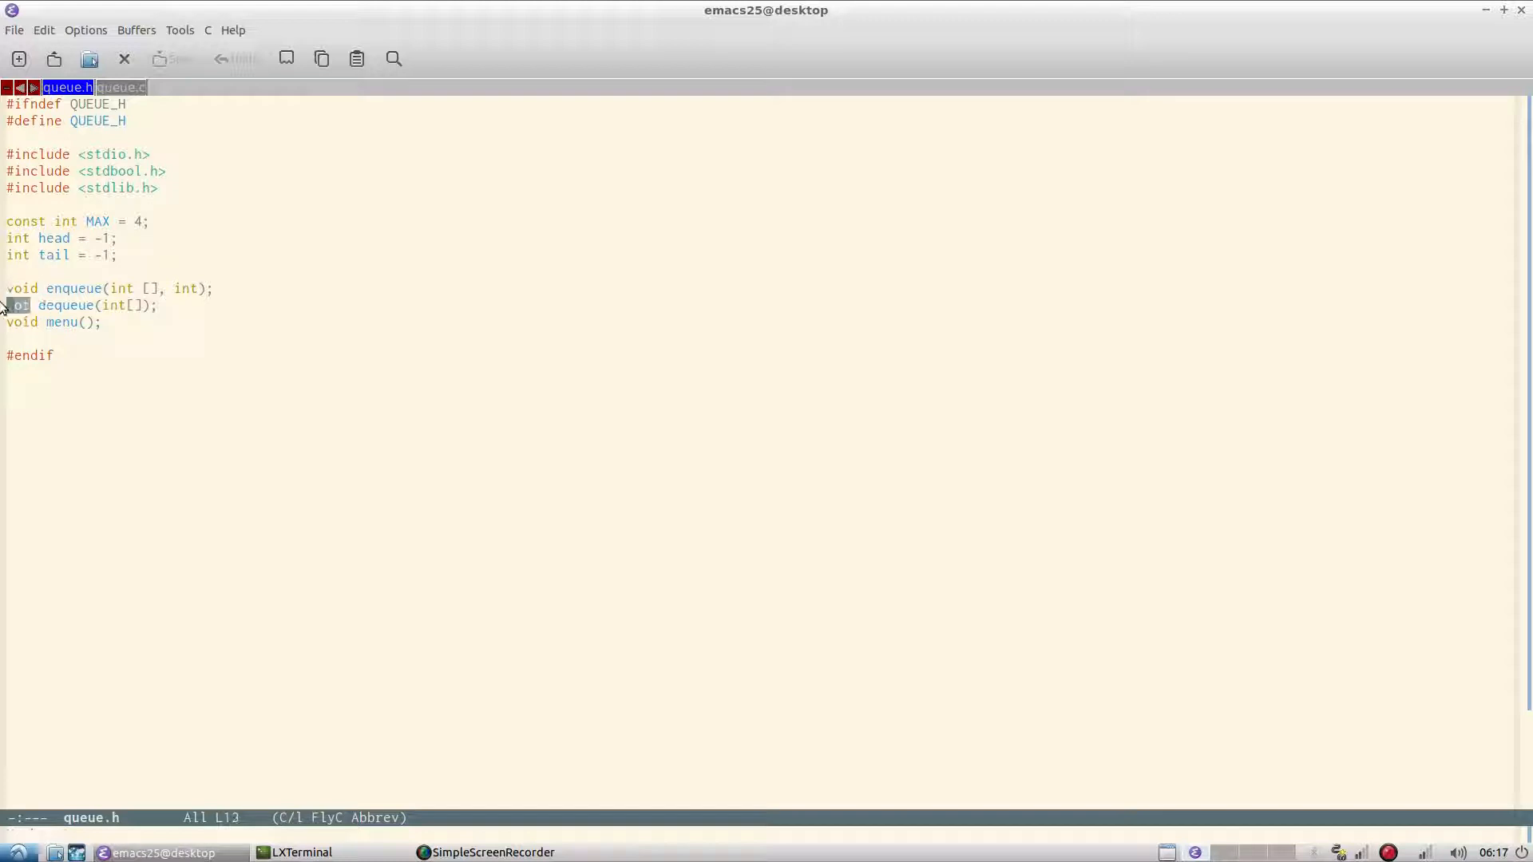
{"action": "left_click", "coordinate": [120, 87]}
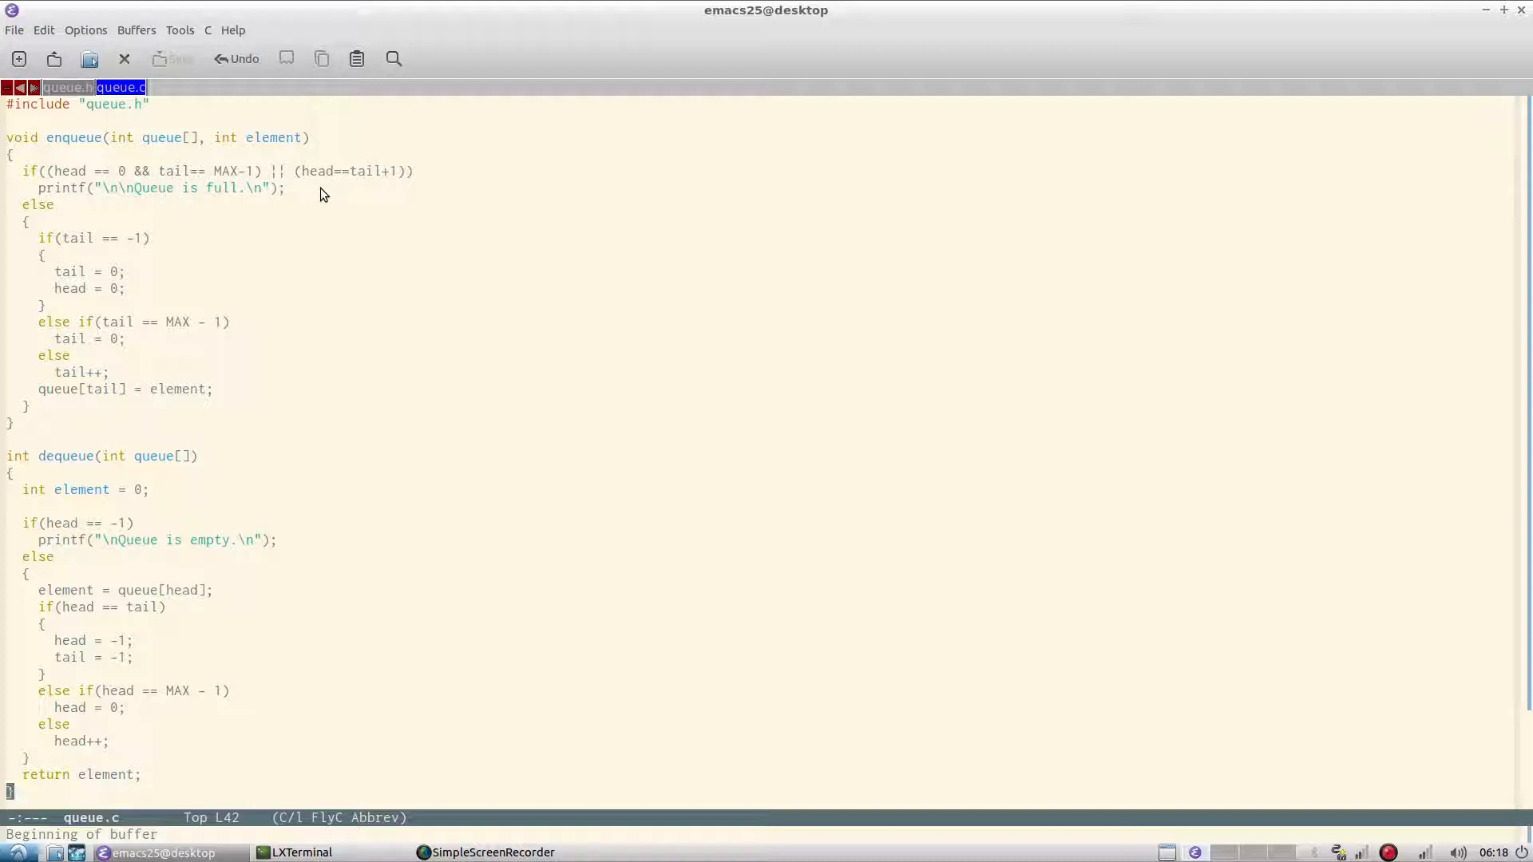
{"action": "mouse_move", "coordinate": [274, 193]}
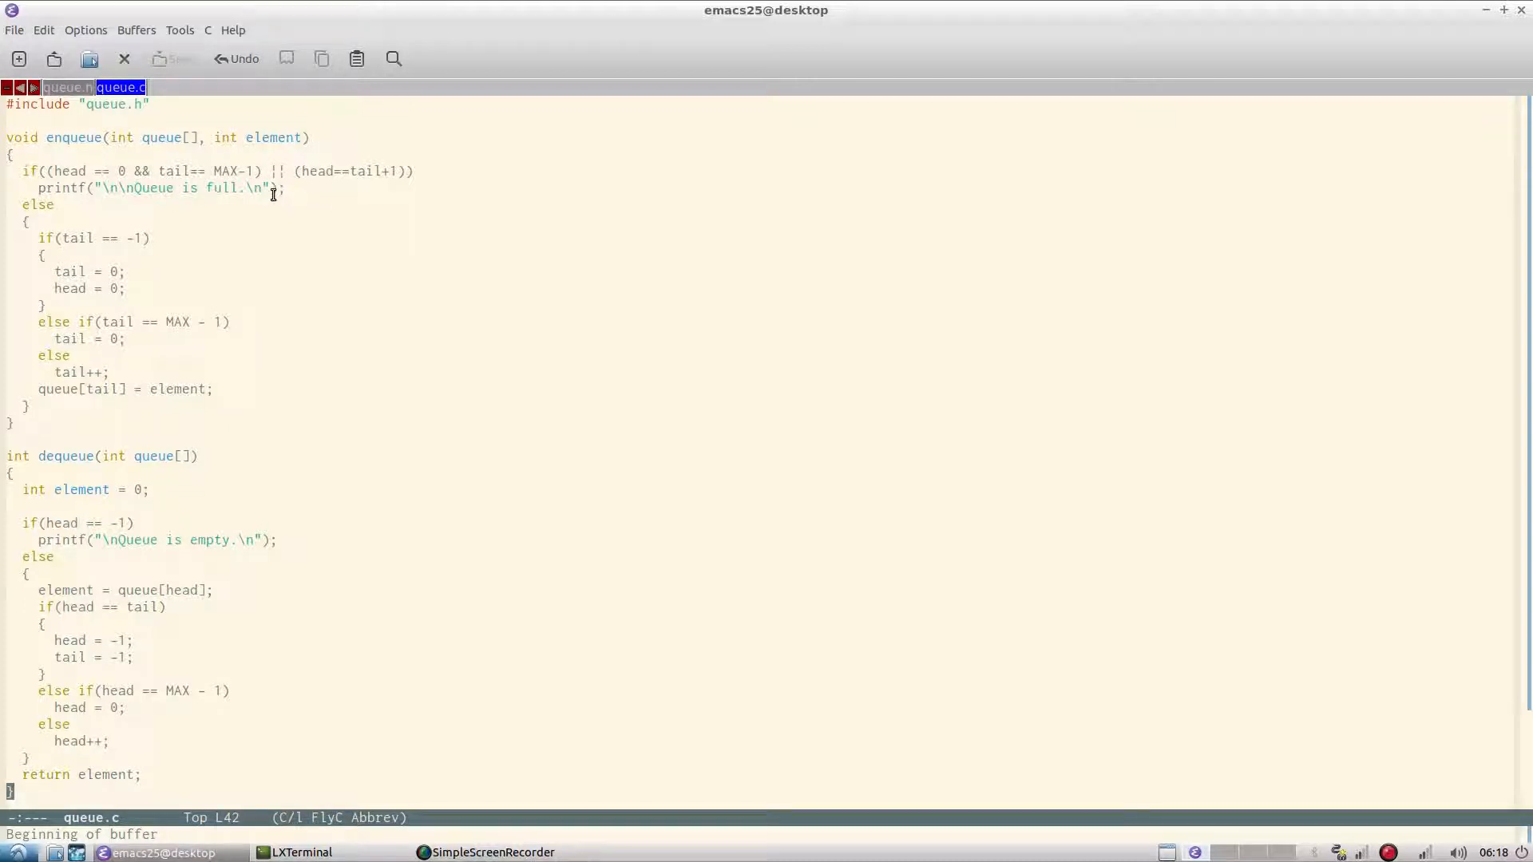
{"action": "mouse_move", "coordinate": [159, 208]}
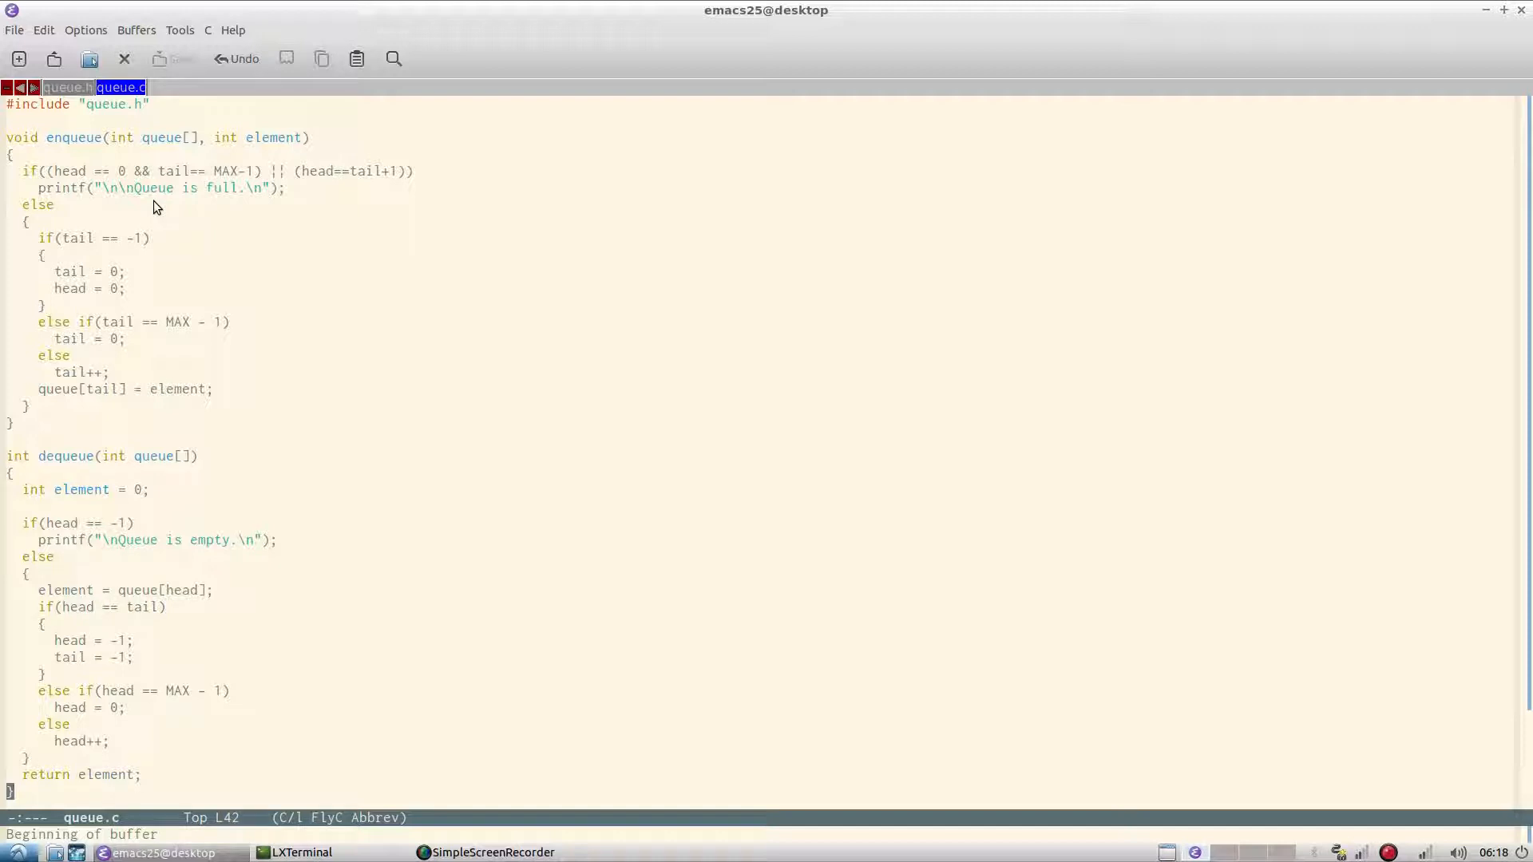
{"action": "mouse_move", "coordinate": [158, 261]}
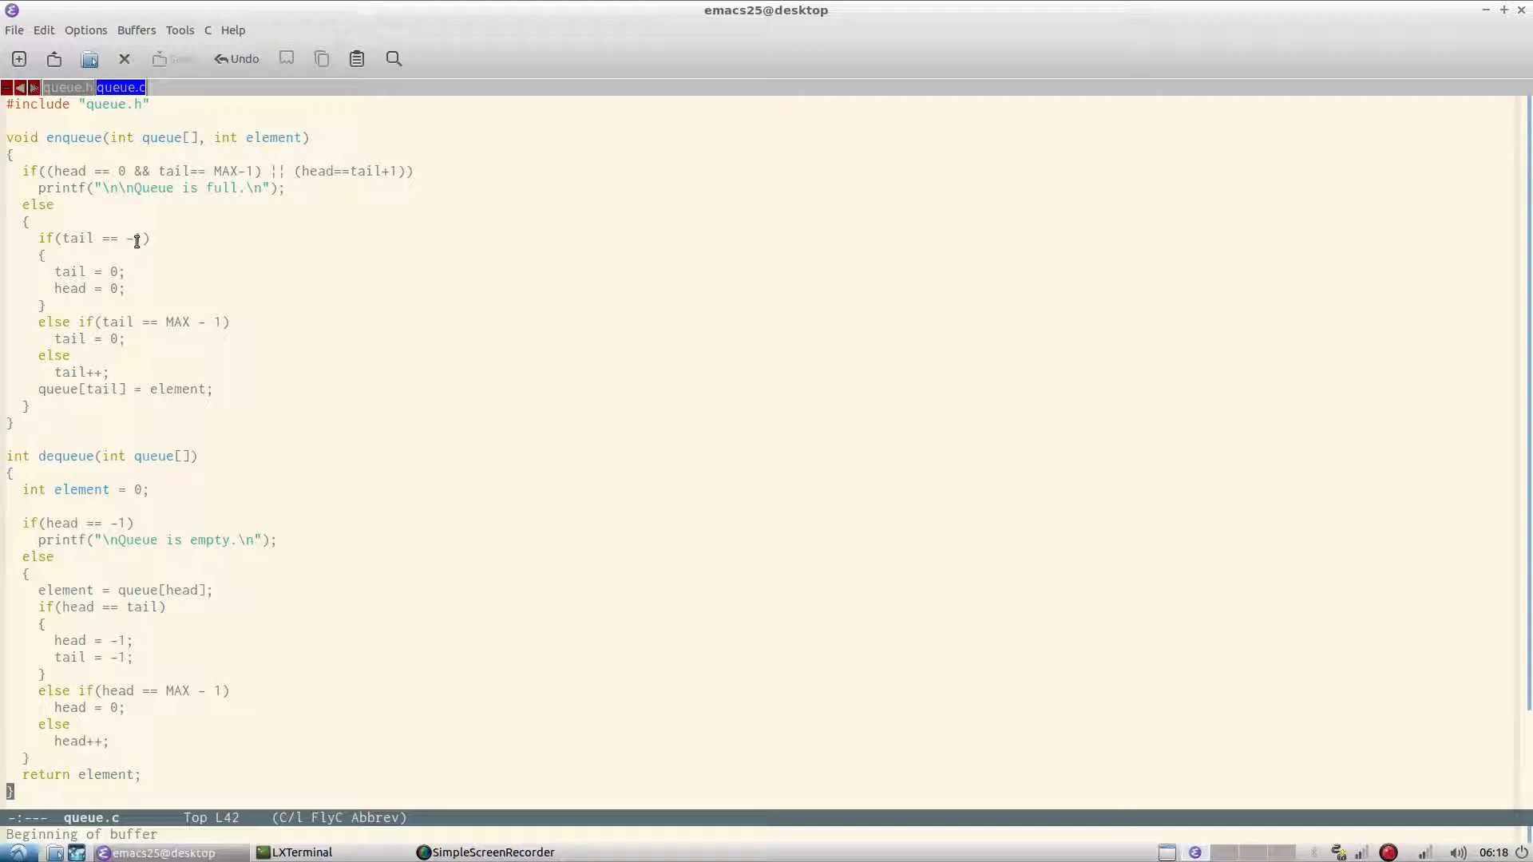
- Switch to the queue.h buffer with MAX, head, tail and the prototypes
{"action": "left_click", "coordinate": [67, 86]}
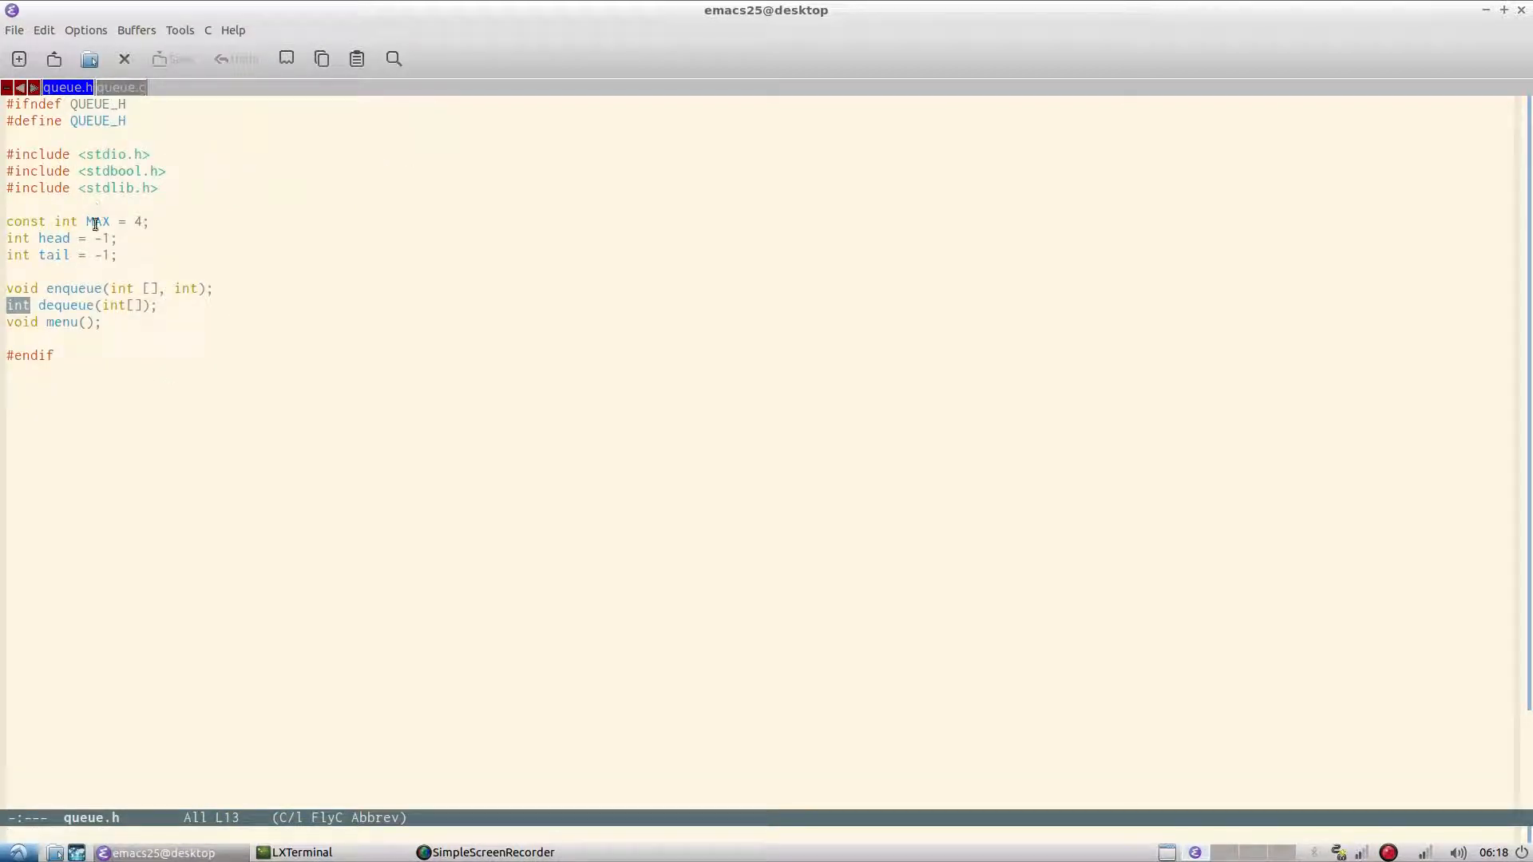
- Switch back to the queue.c buffer showing the enqueue and dequeue implementations
{"action": "left_click", "coordinate": [119, 86]}
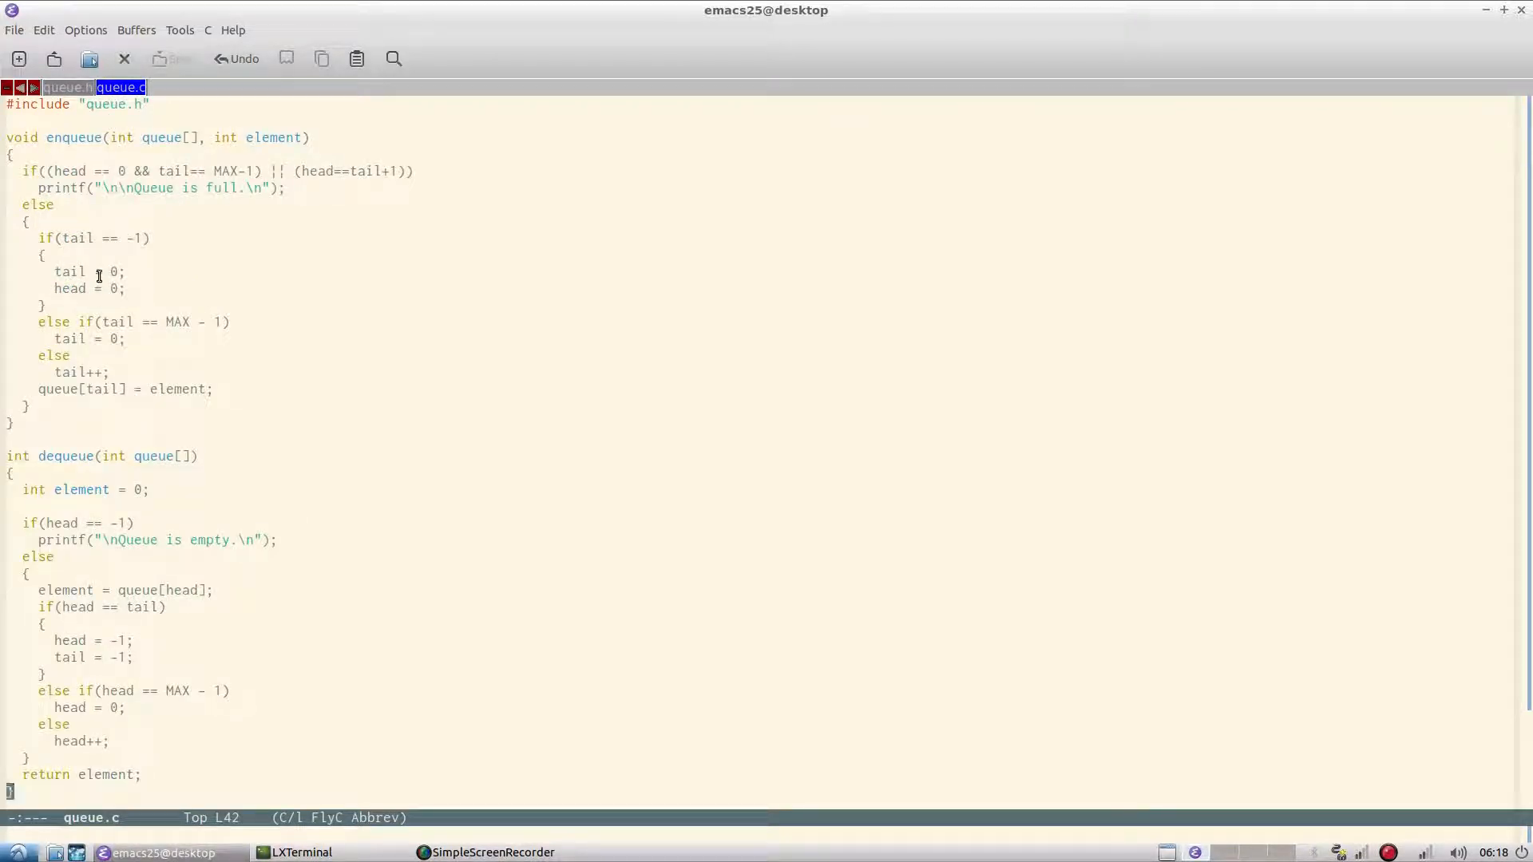
{"action": "mouse_move", "coordinate": [102, 323]}
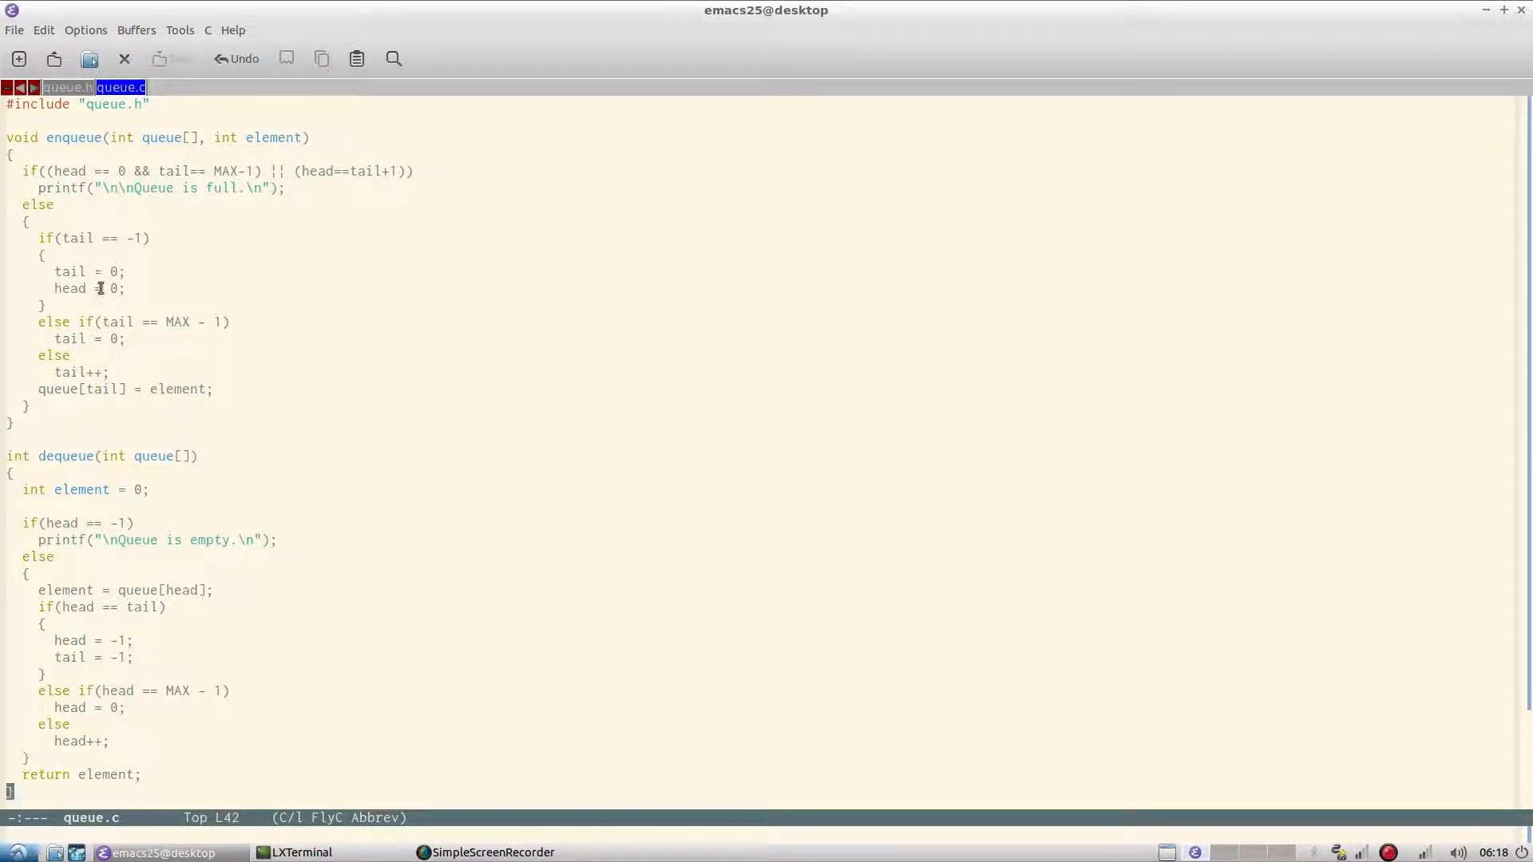
{"action": "mouse_move", "coordinate": [120, 238]}
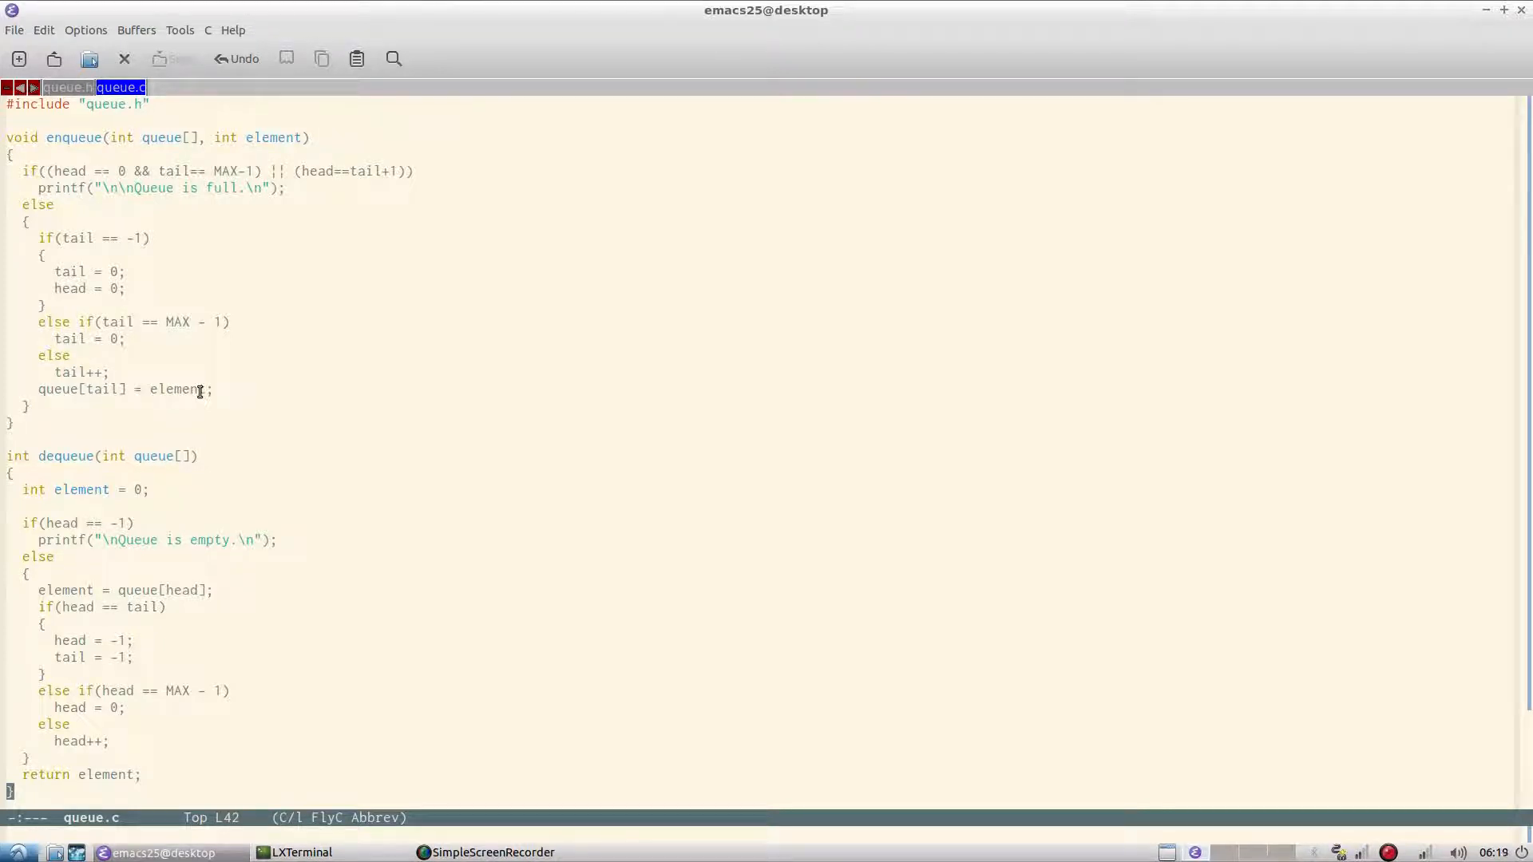
{"action": "mouse_move", "coordinate": [124, 385]}
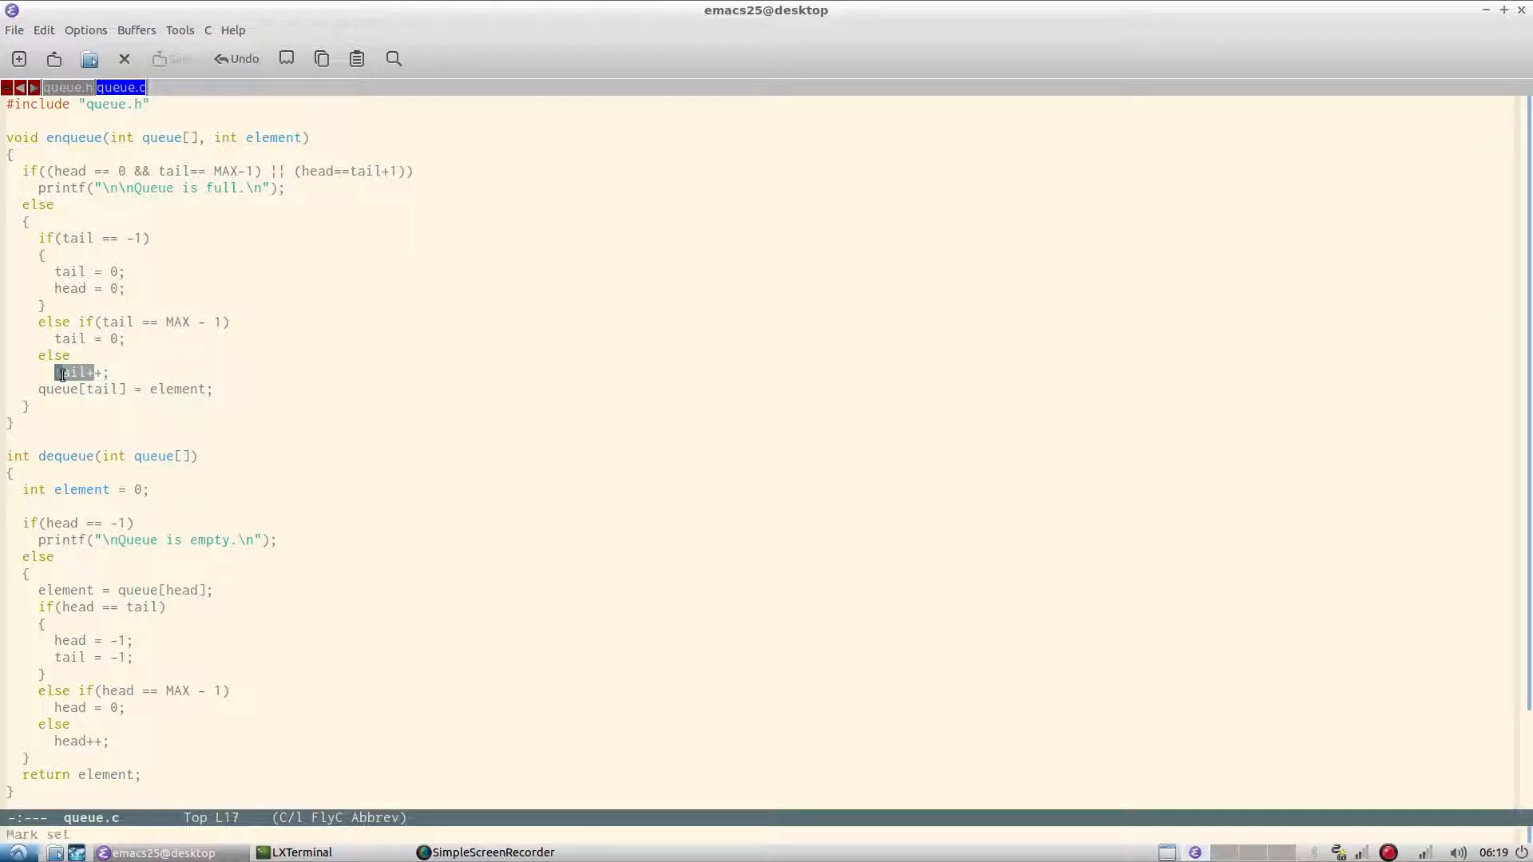
{"action": "mouse_move", "coordinate": [88, 386]}
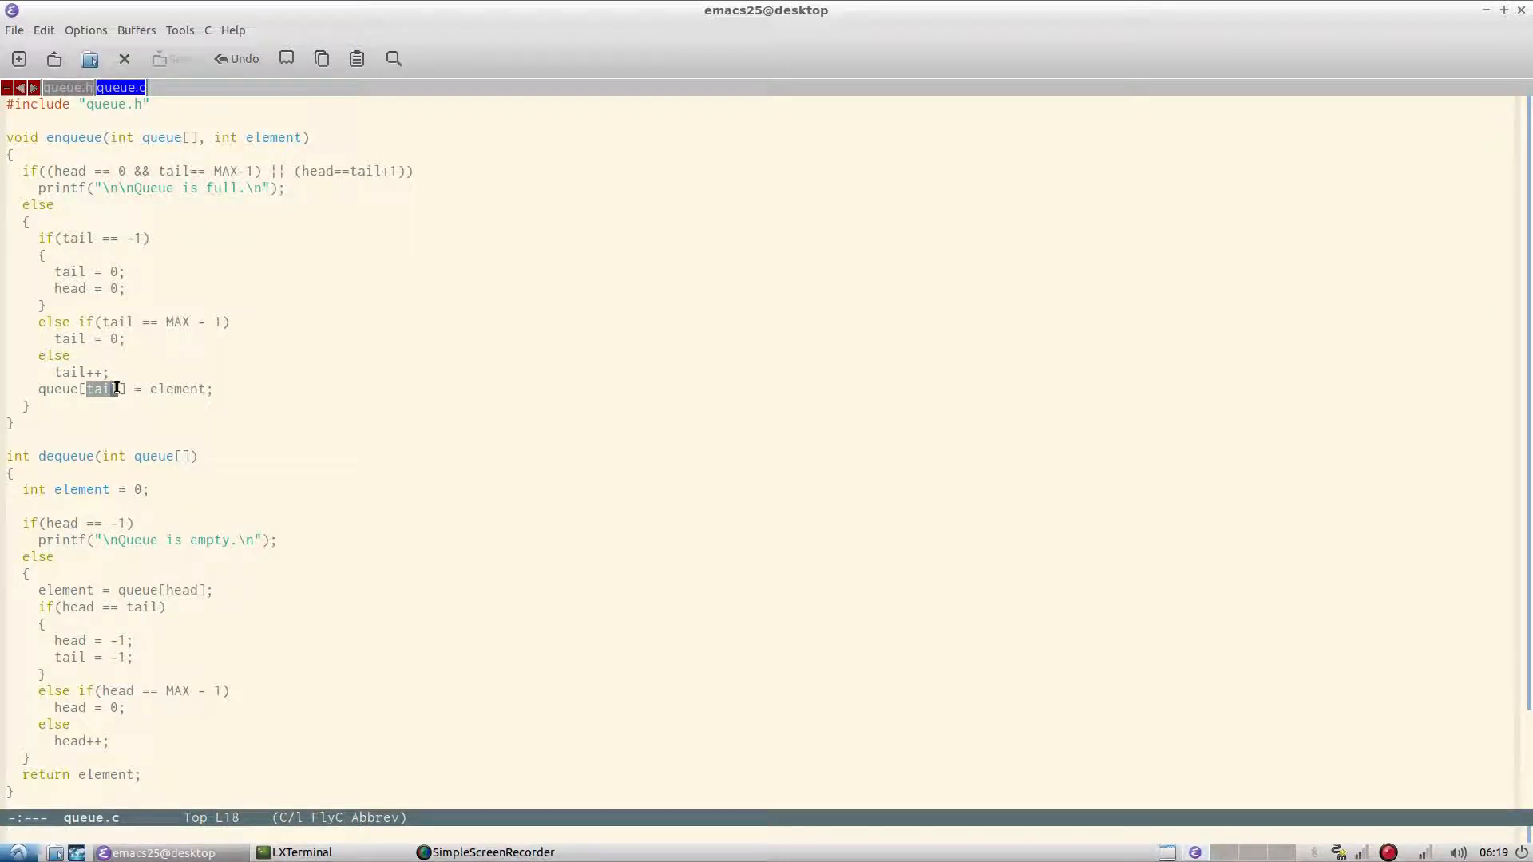
{"action": "left_click", "coordinate": [54, 238]}
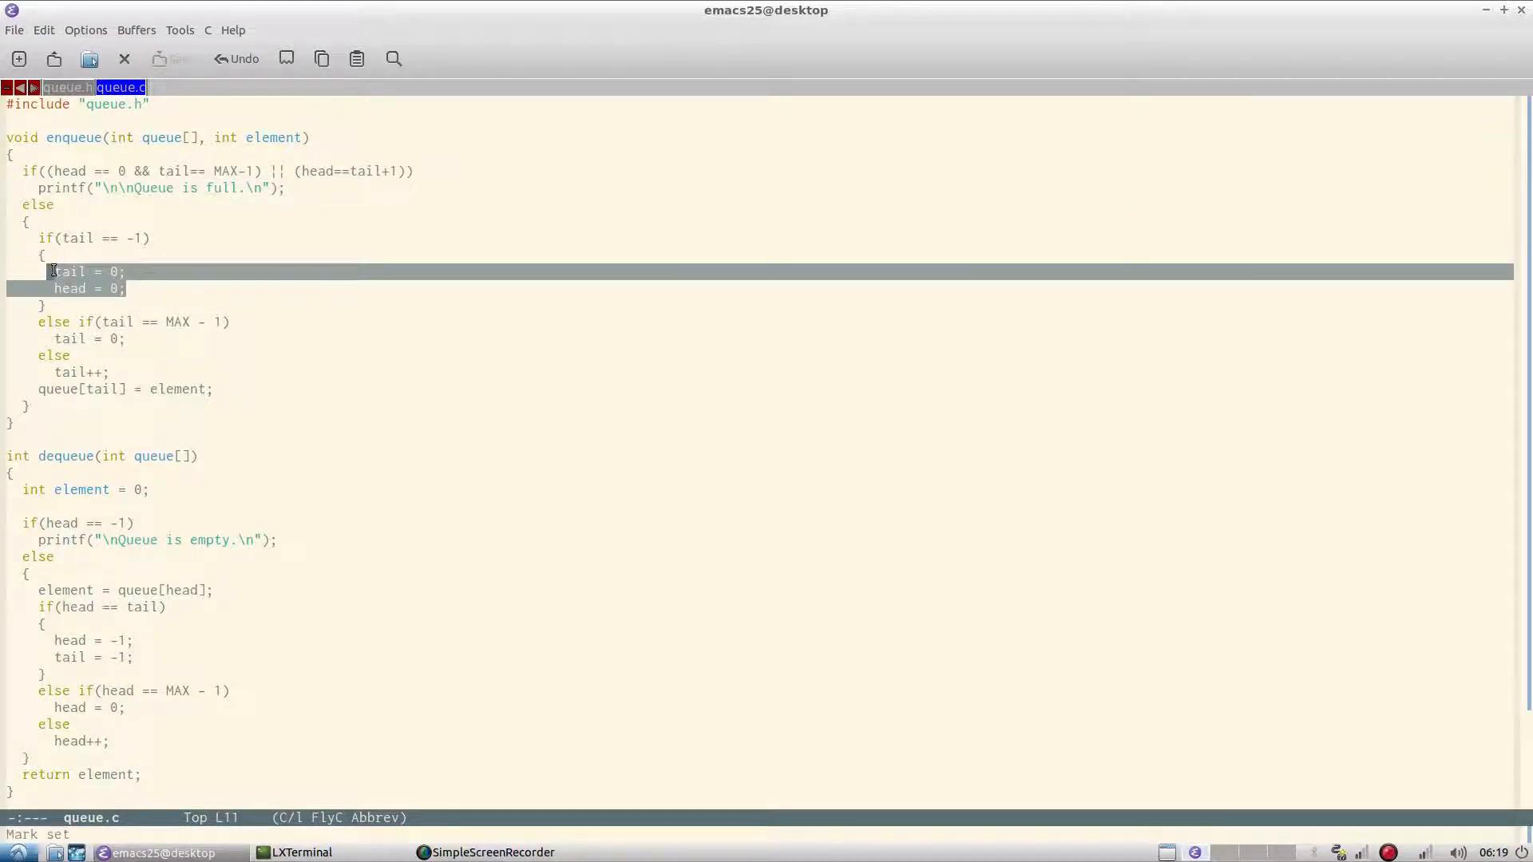
{"action": "scroll", "scroll_direction": "down", "scroll_amount": 3}
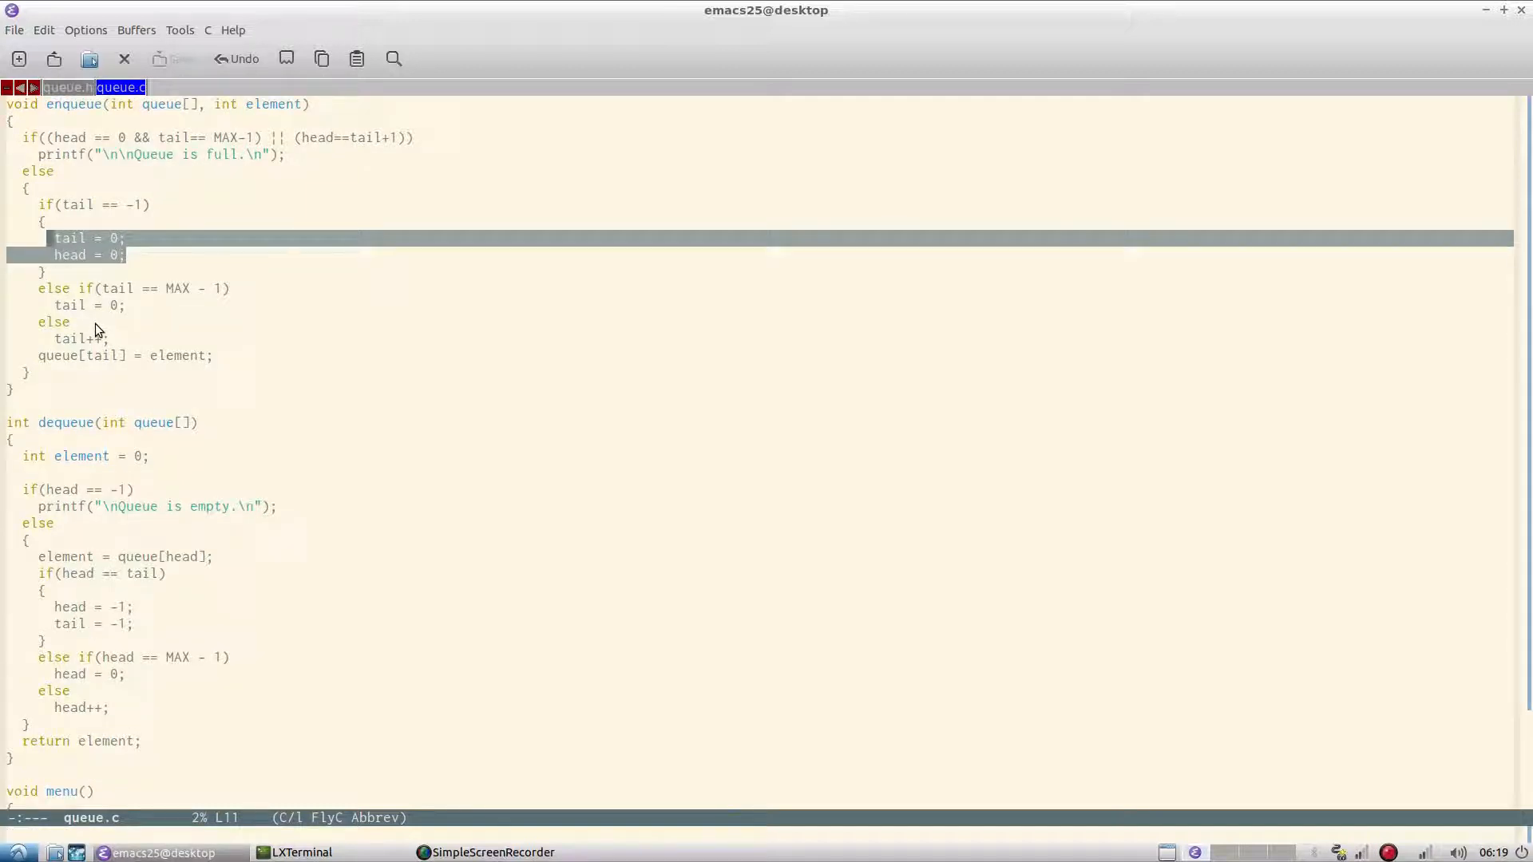
{"action": "scroll", "scroll_direction": "down", "scroll_amount": 3}
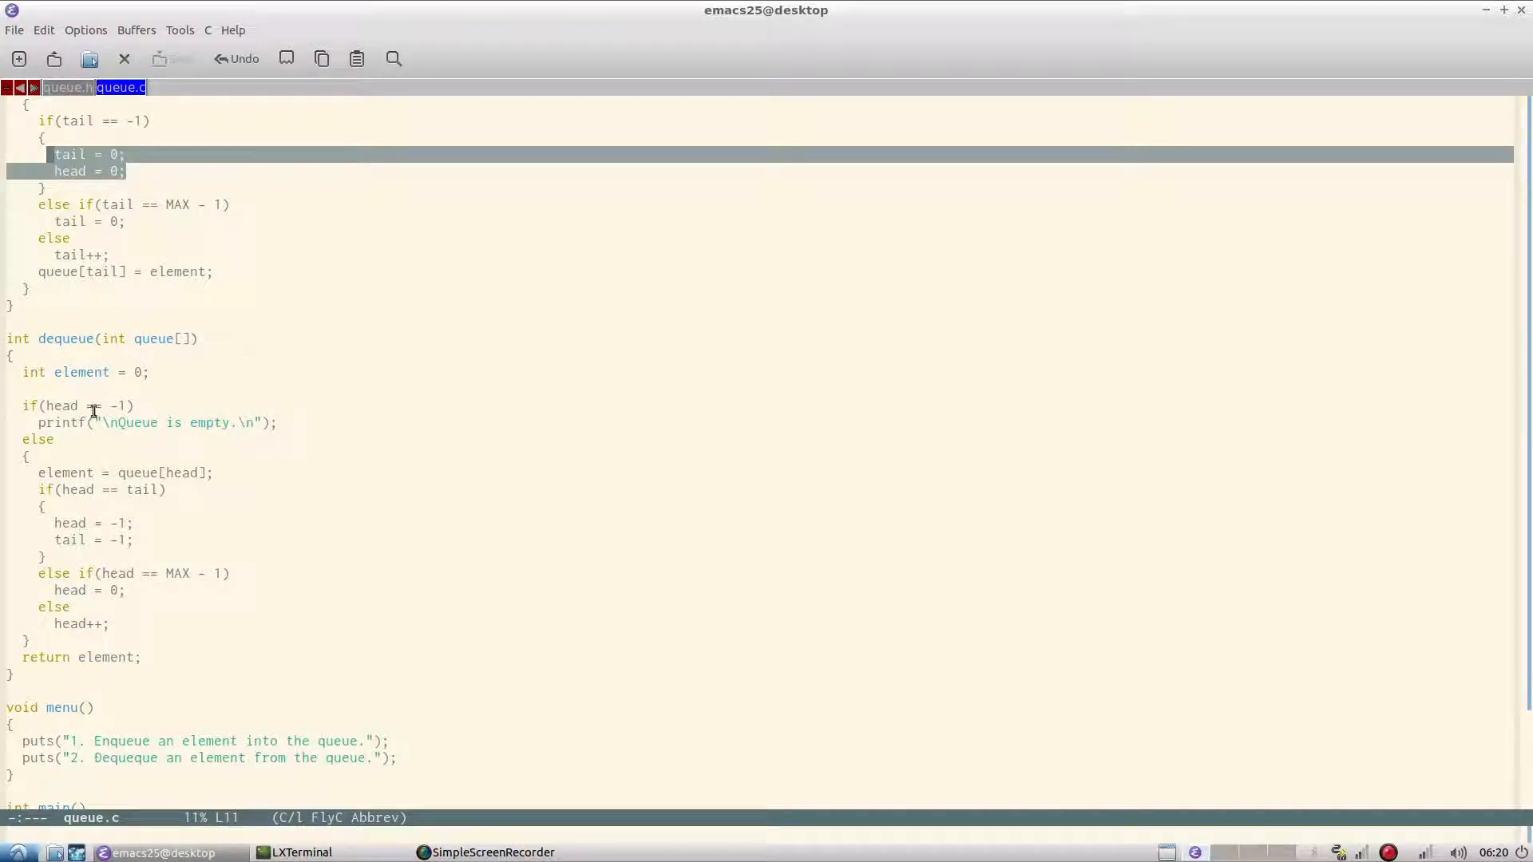
{"action": "left_click", "coordinate": [89, 406]}
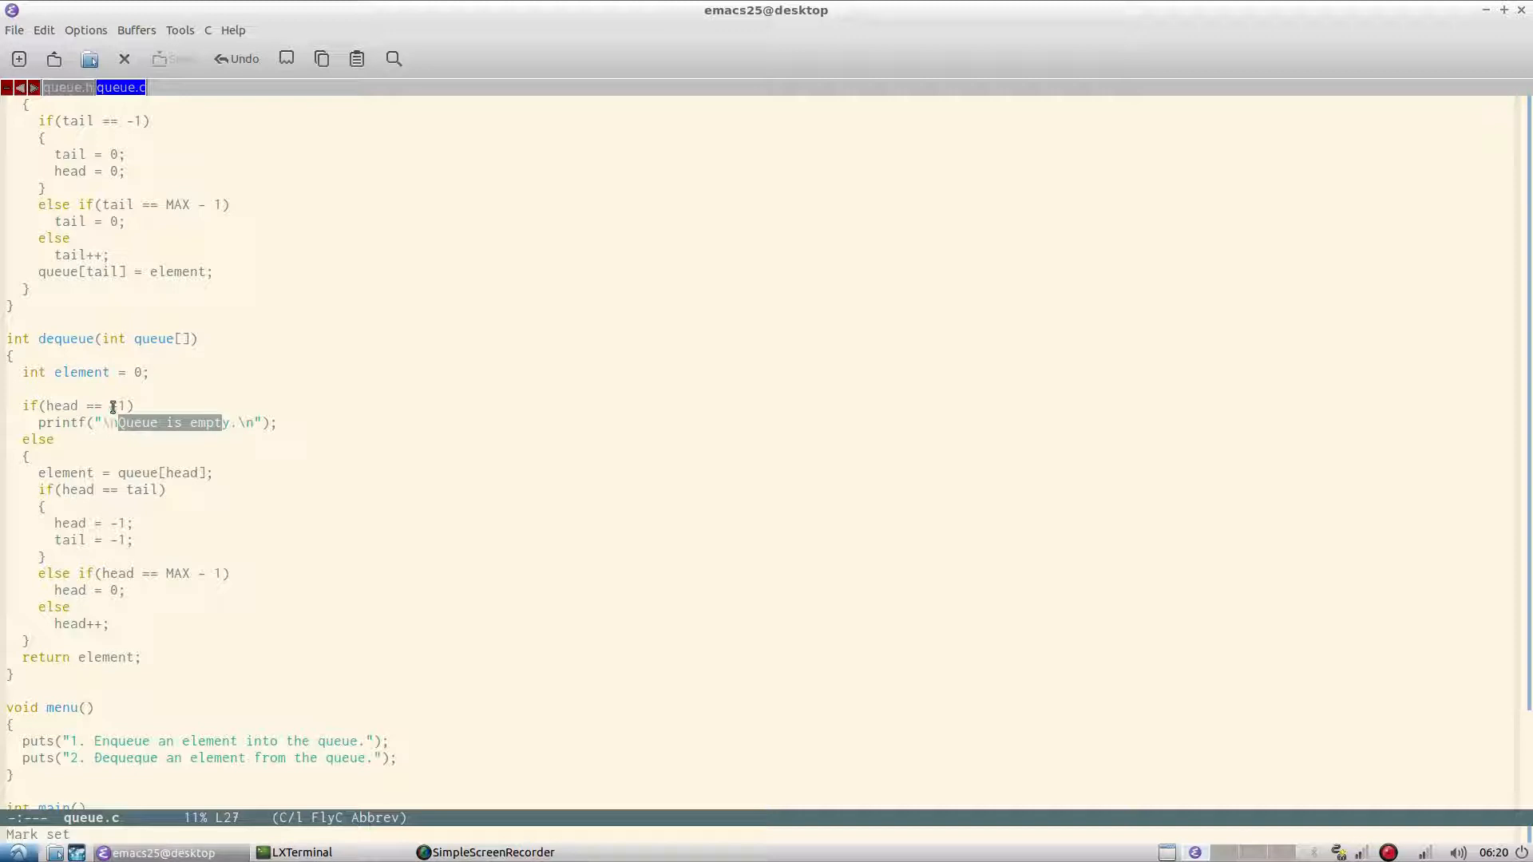
{"action": "scroll", "scroll_direction": "down", "scroll_amount": 3}
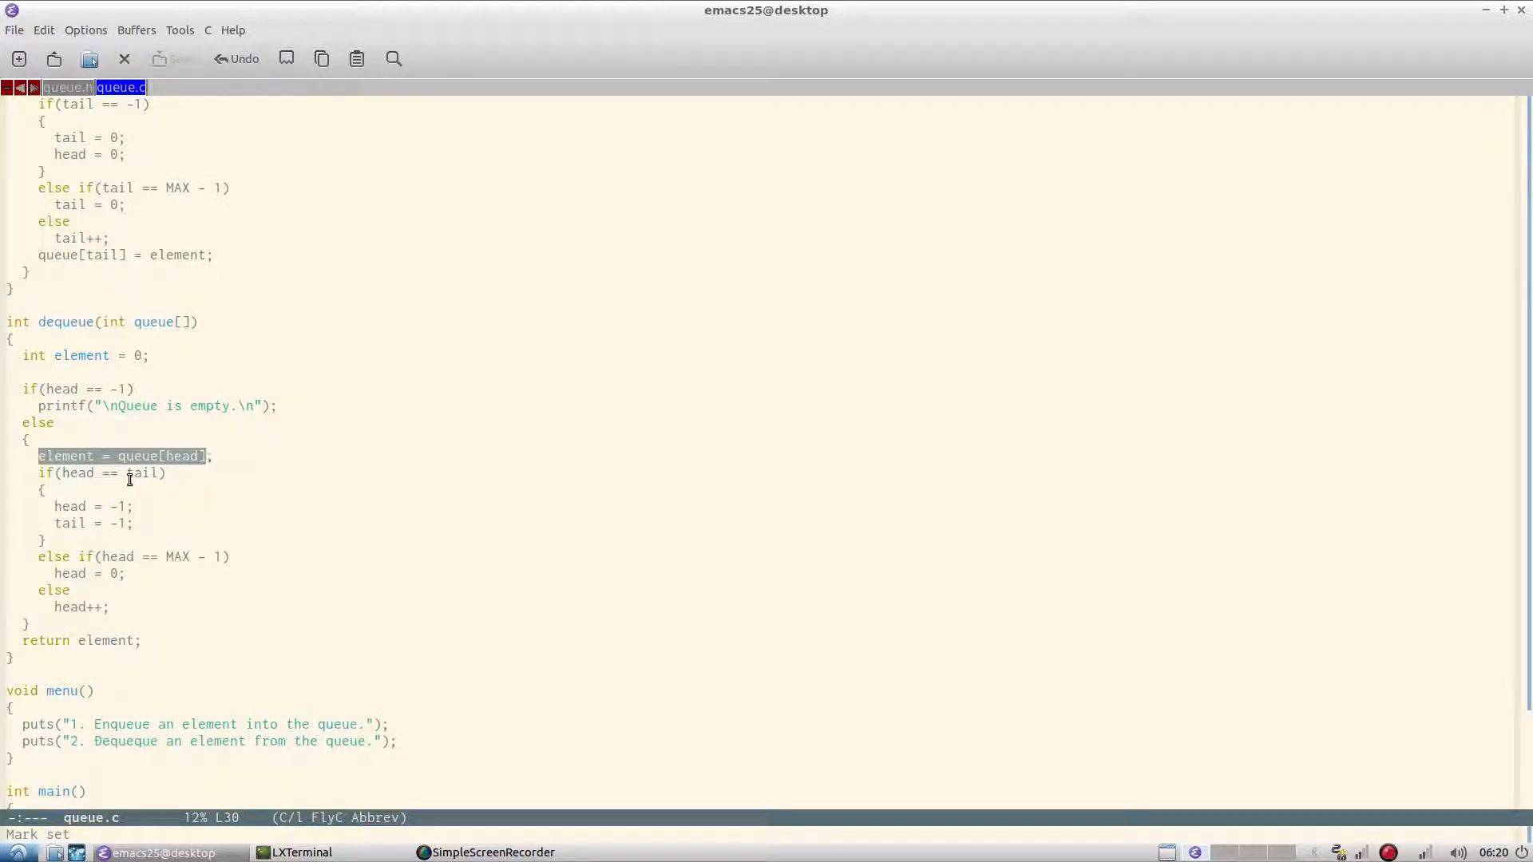
{"action": "mouse_move", "coordinate": [129, 495]}
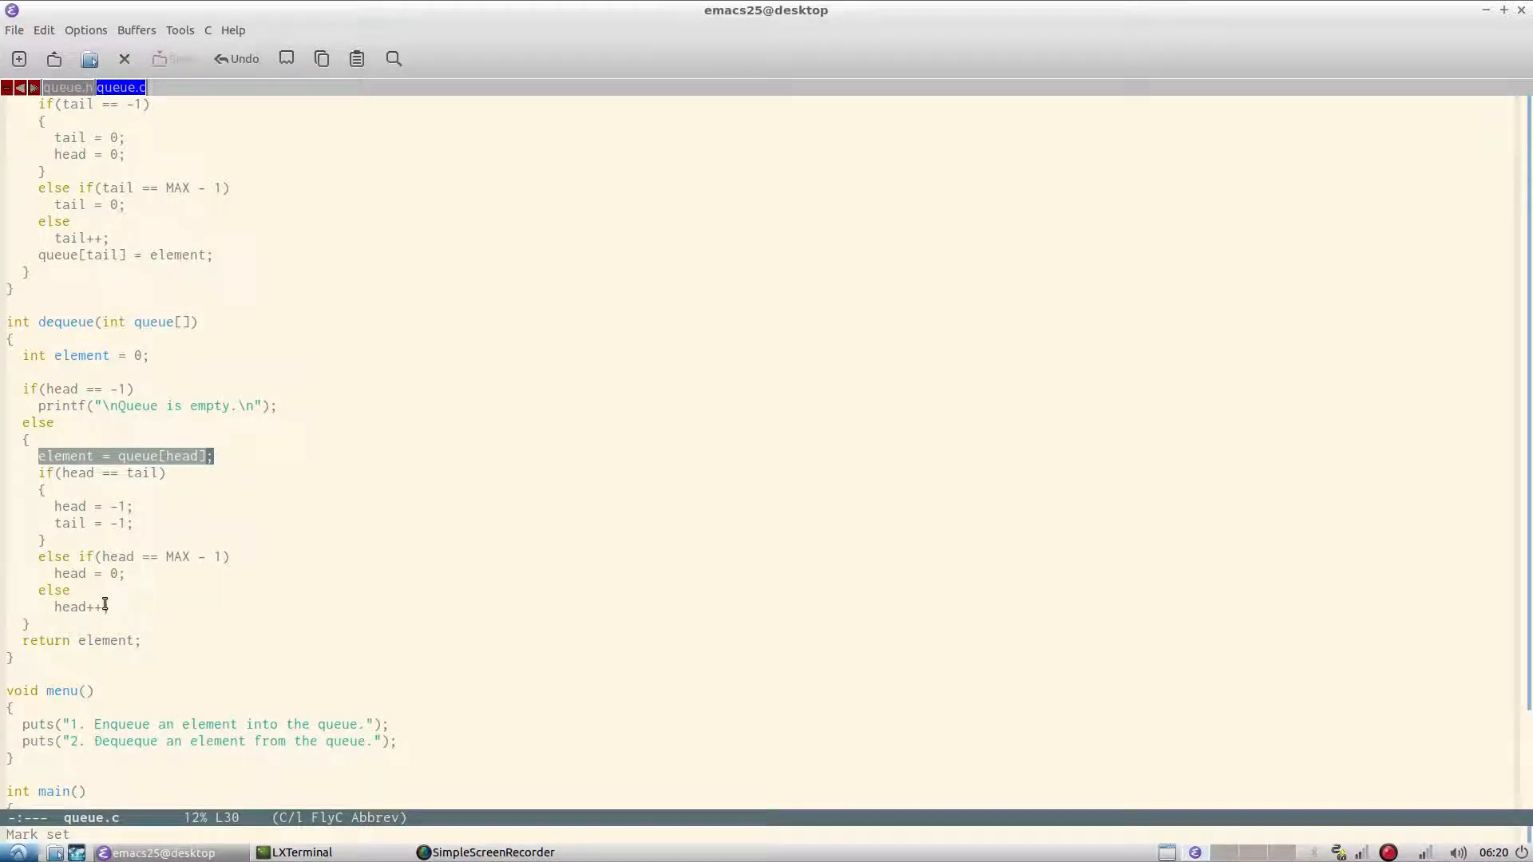
{"action": "mouse_move", "coordinate": [115, 597]}
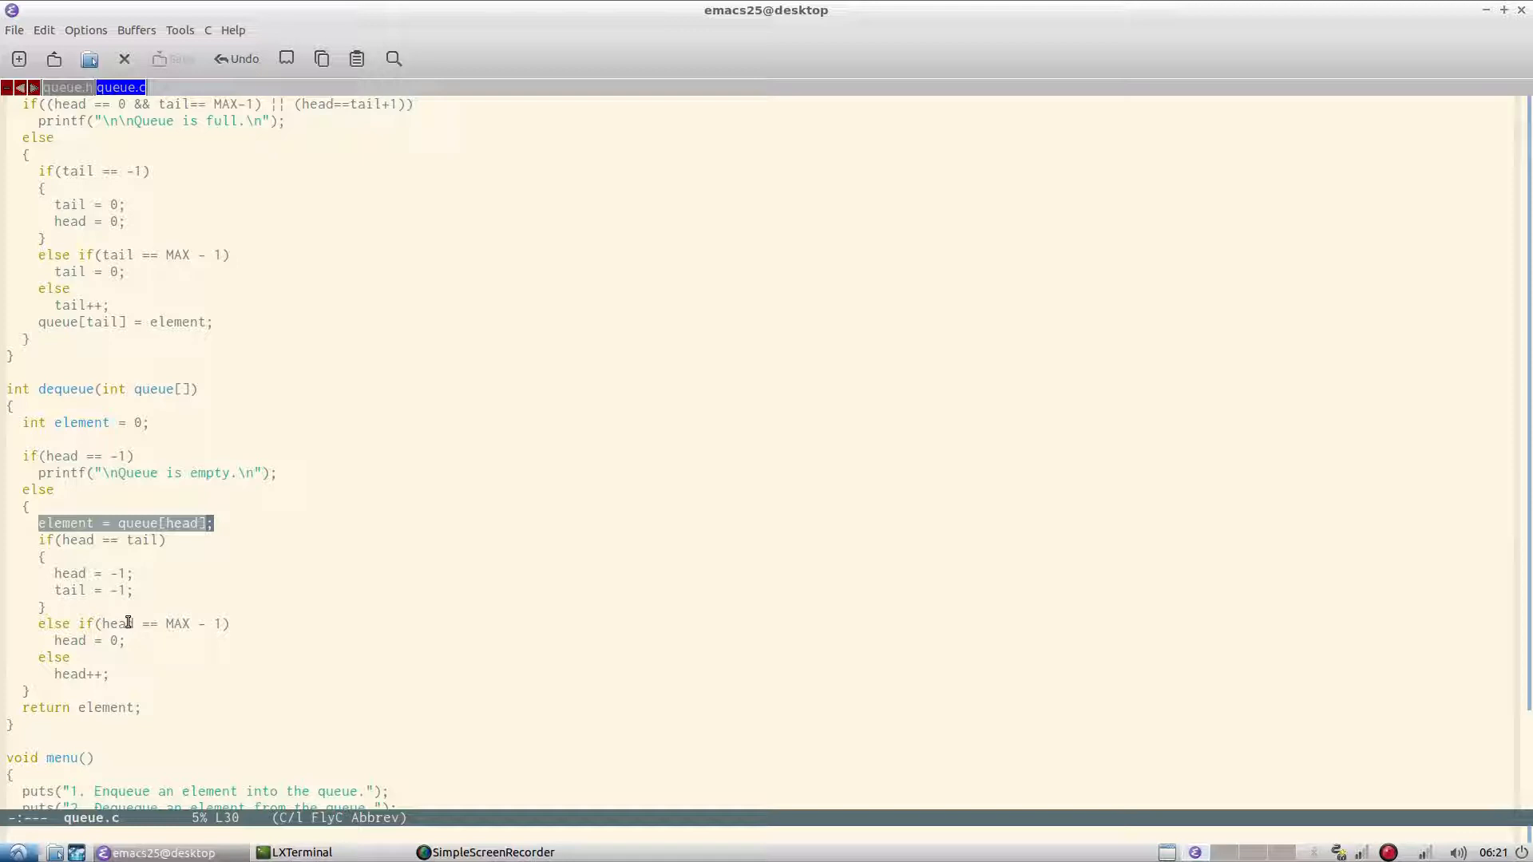
{"action": "mouse_move", "coordinate": [140, 623]}
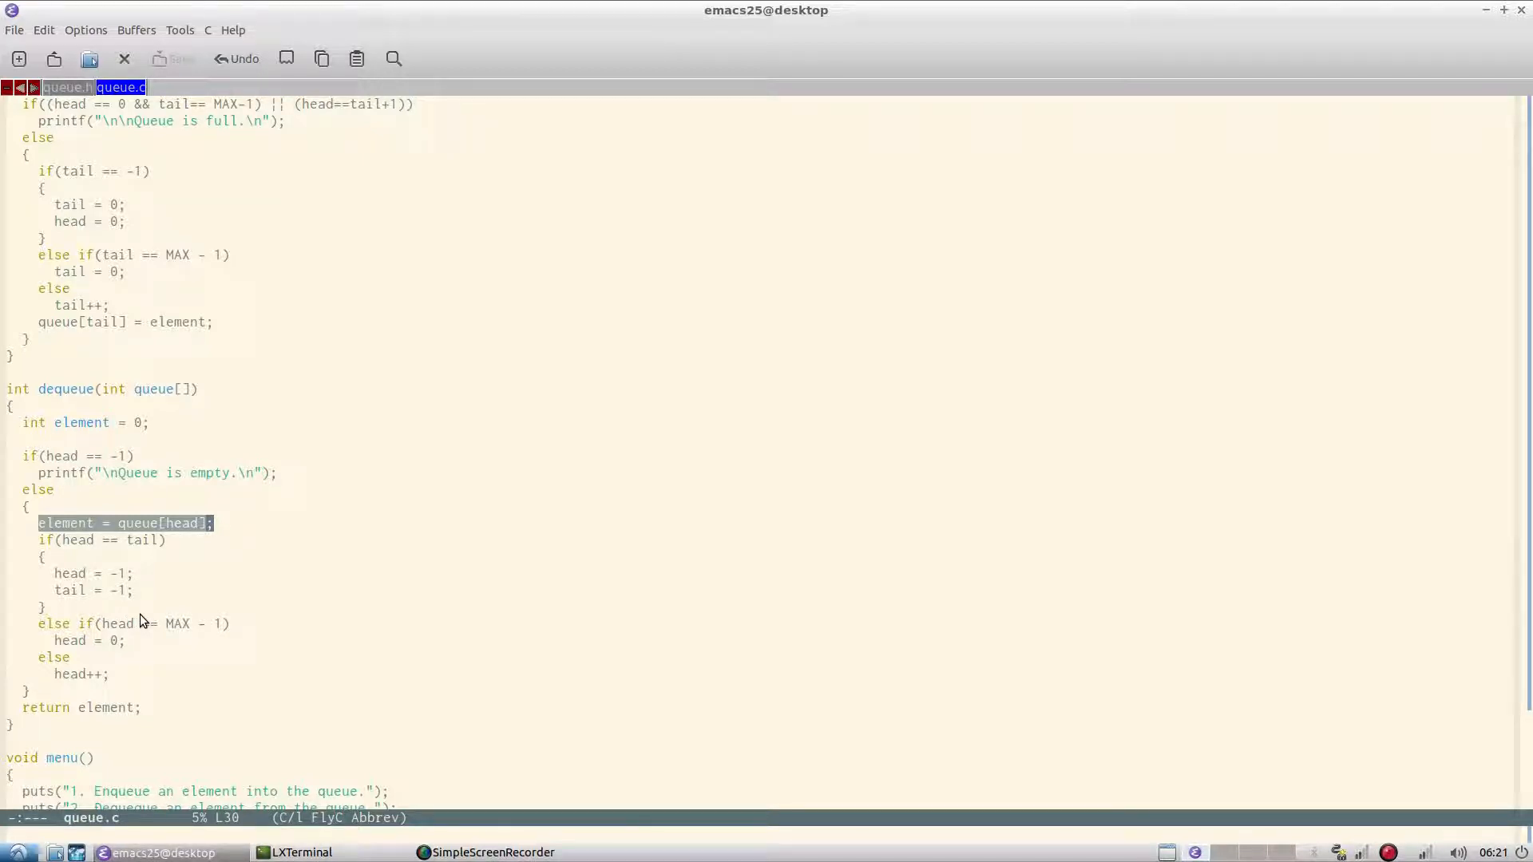
{"action": "mouse_move", "coordinate": [61, 616]}
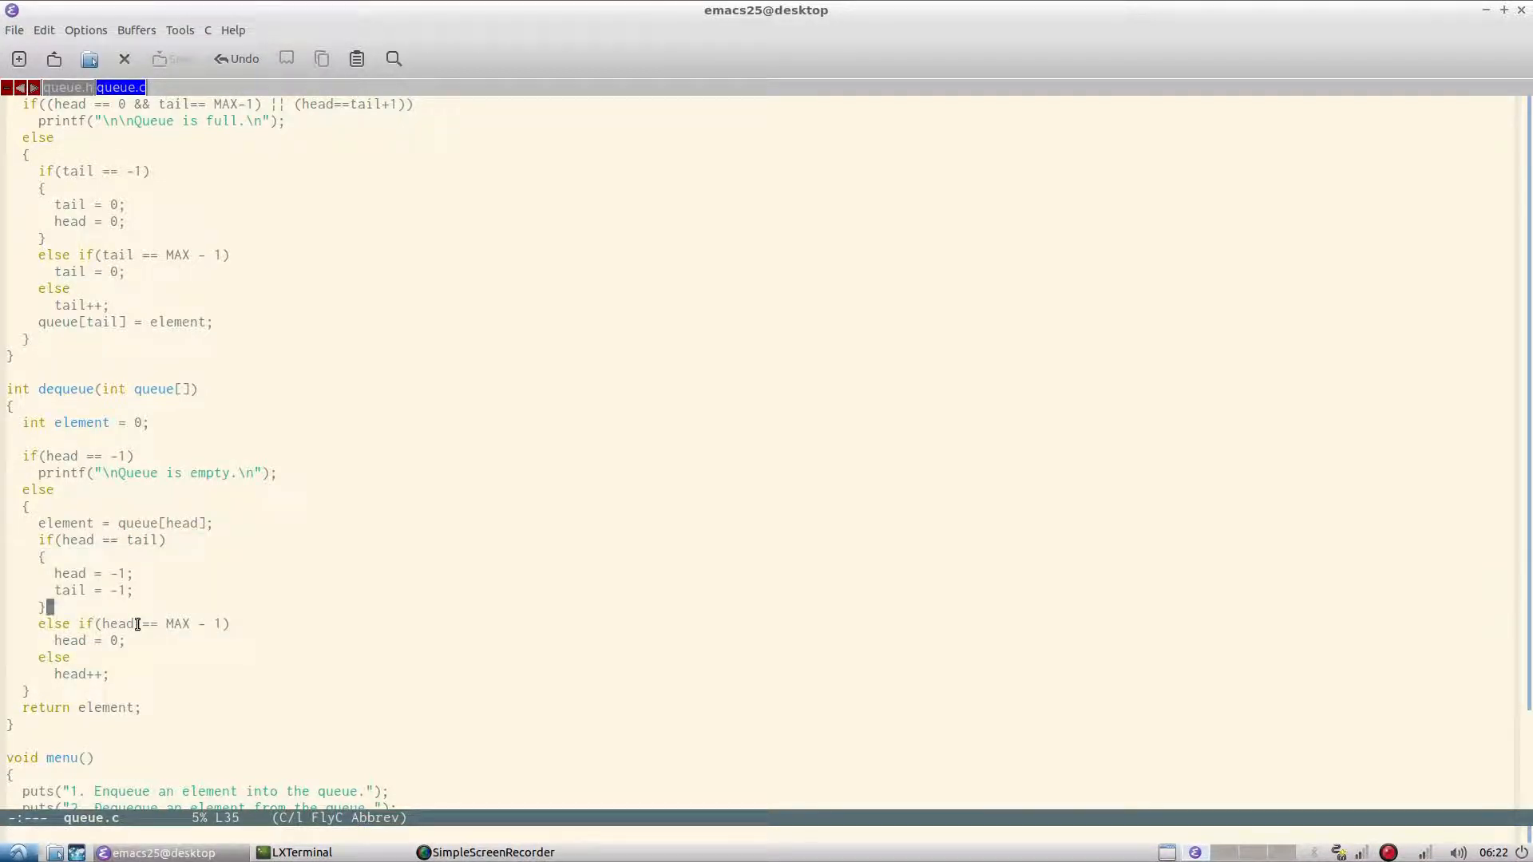
{"action": "left_click_drag", "start_coordinate": [46, 607], "coordinate": [137, 657]}
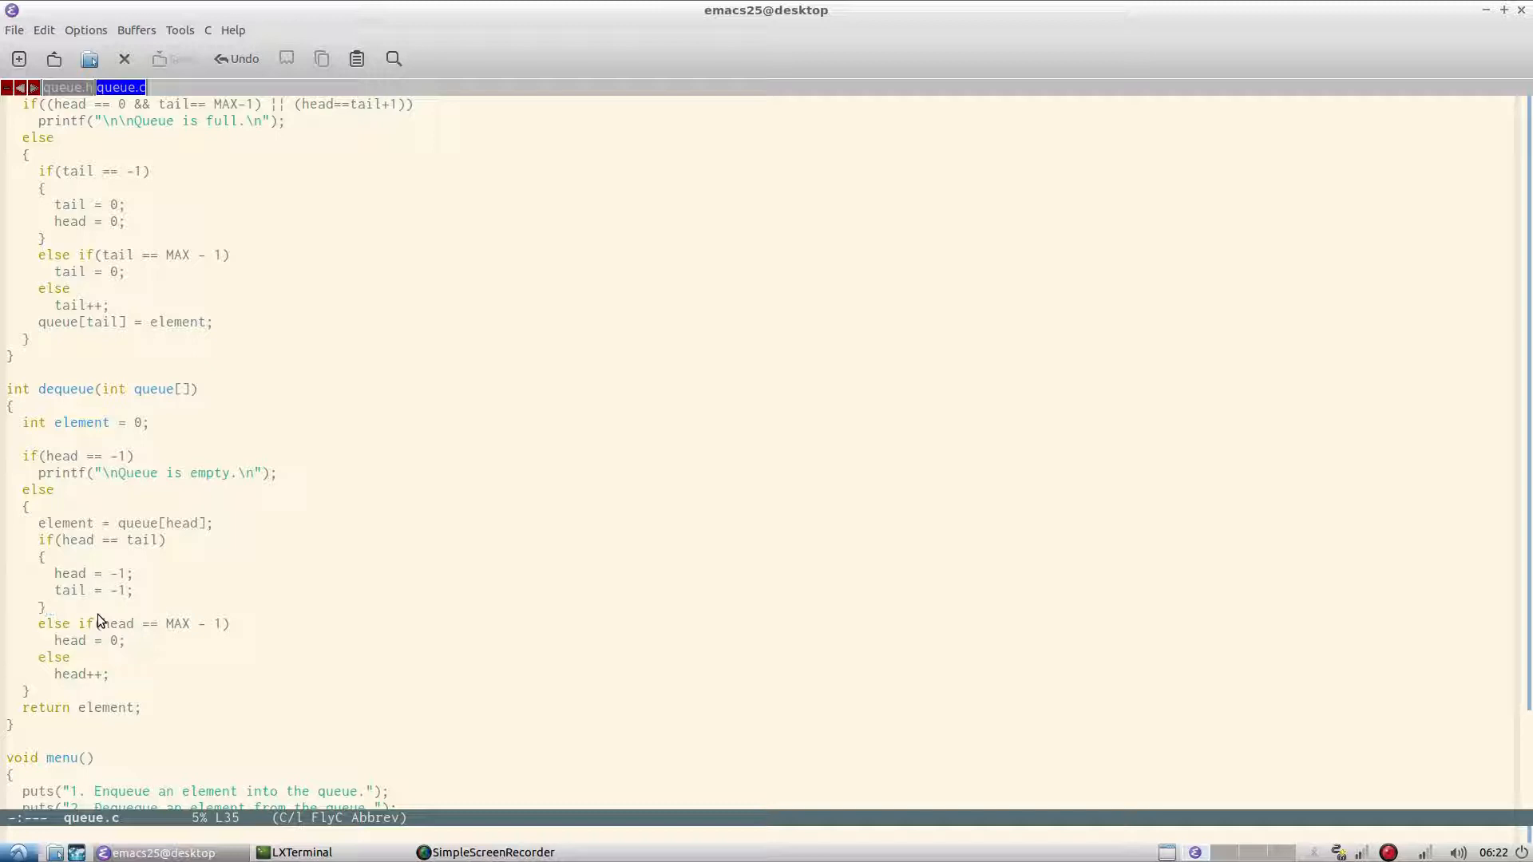
{"action": "mouse_move", "coordinate": [176, 623]}
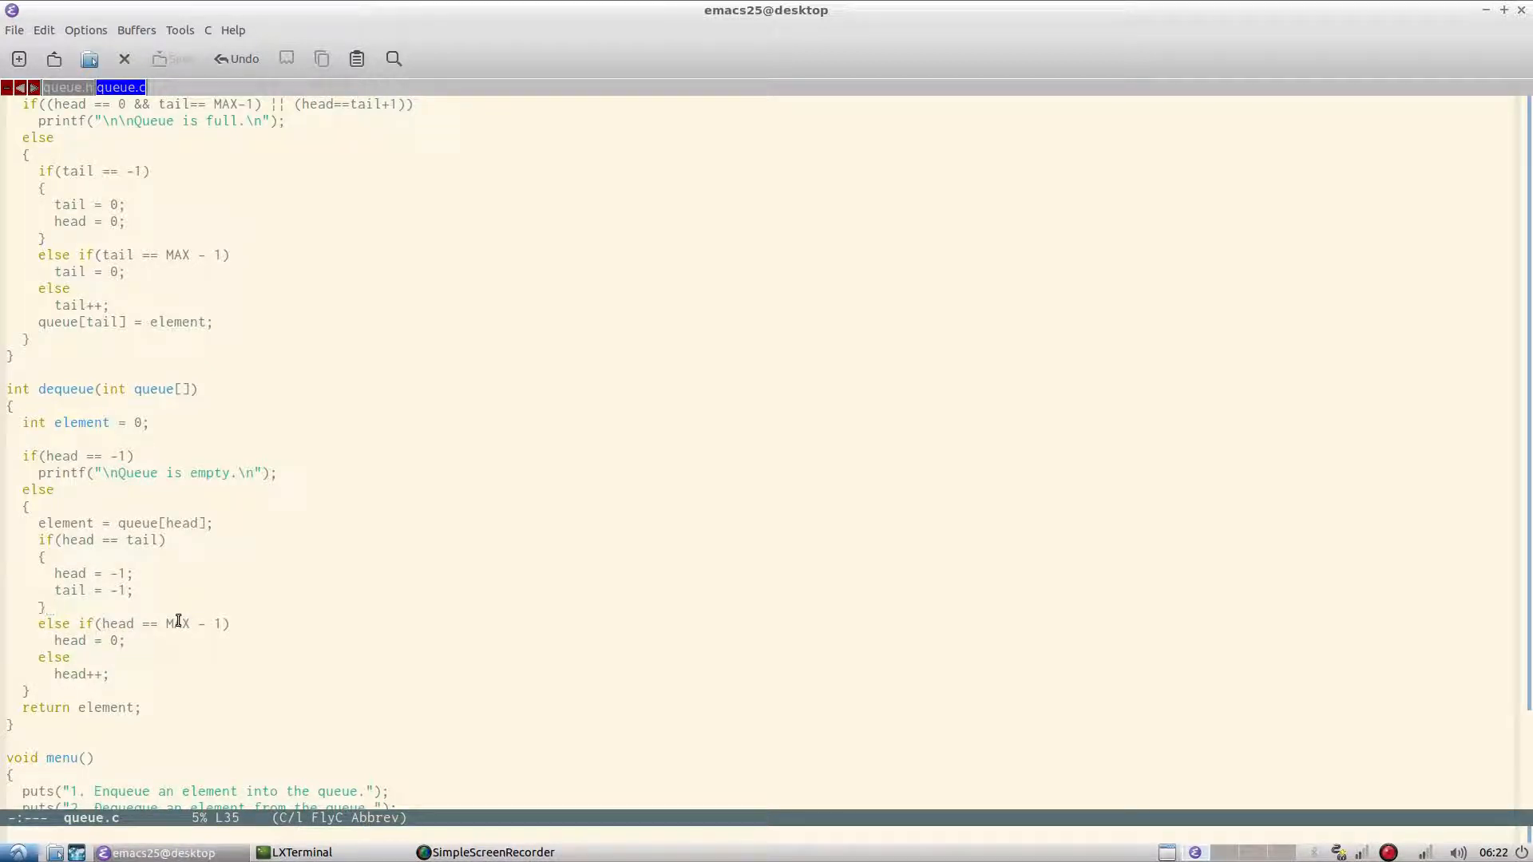
{"action": "left_click", "coordinate": [46, 607]}
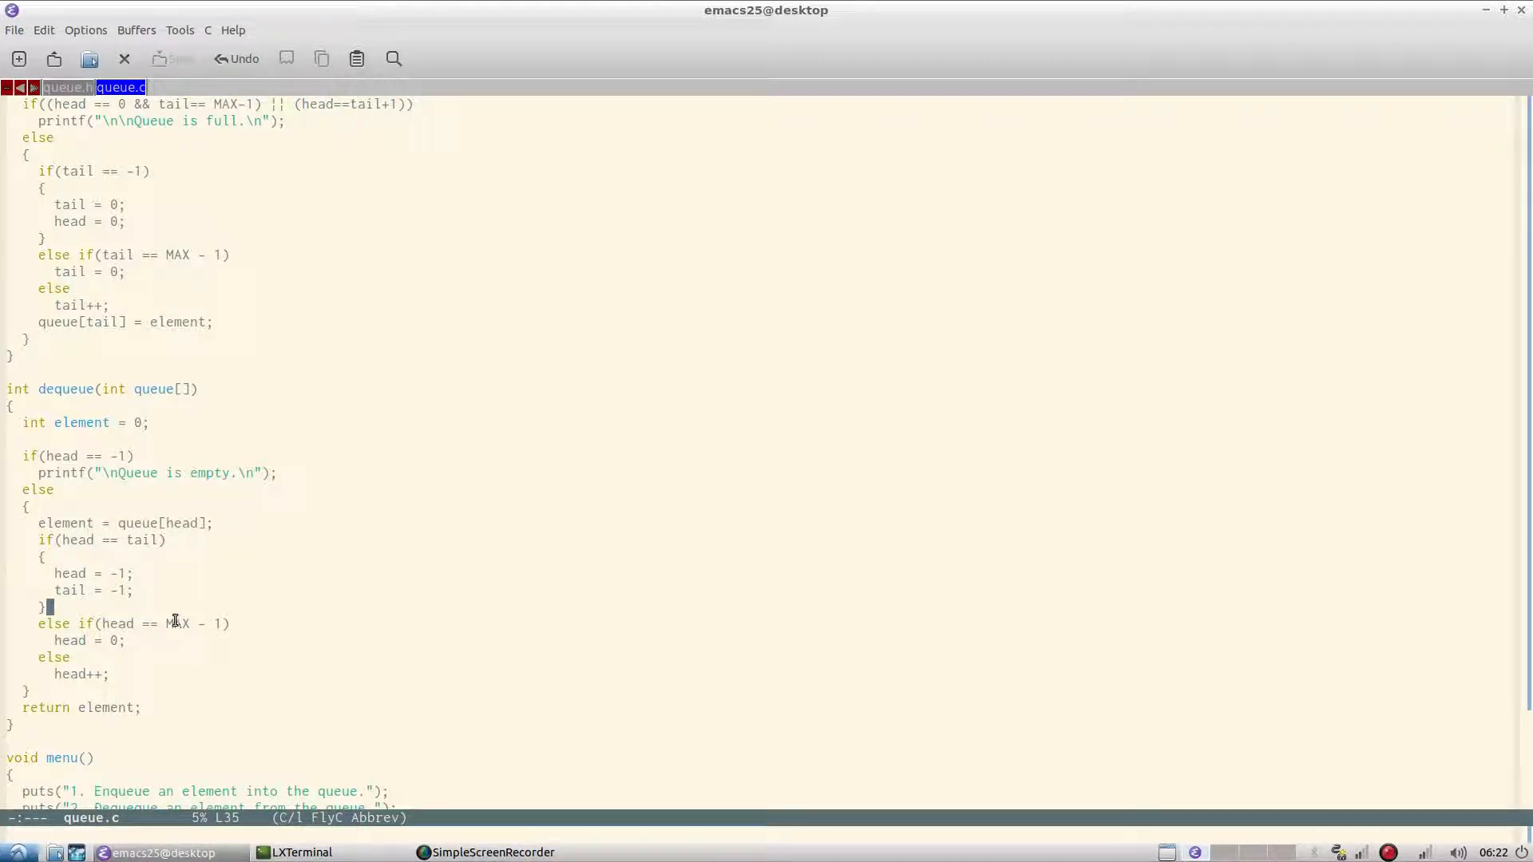
{"action": "left_click", "coordinate": [302, 853]}
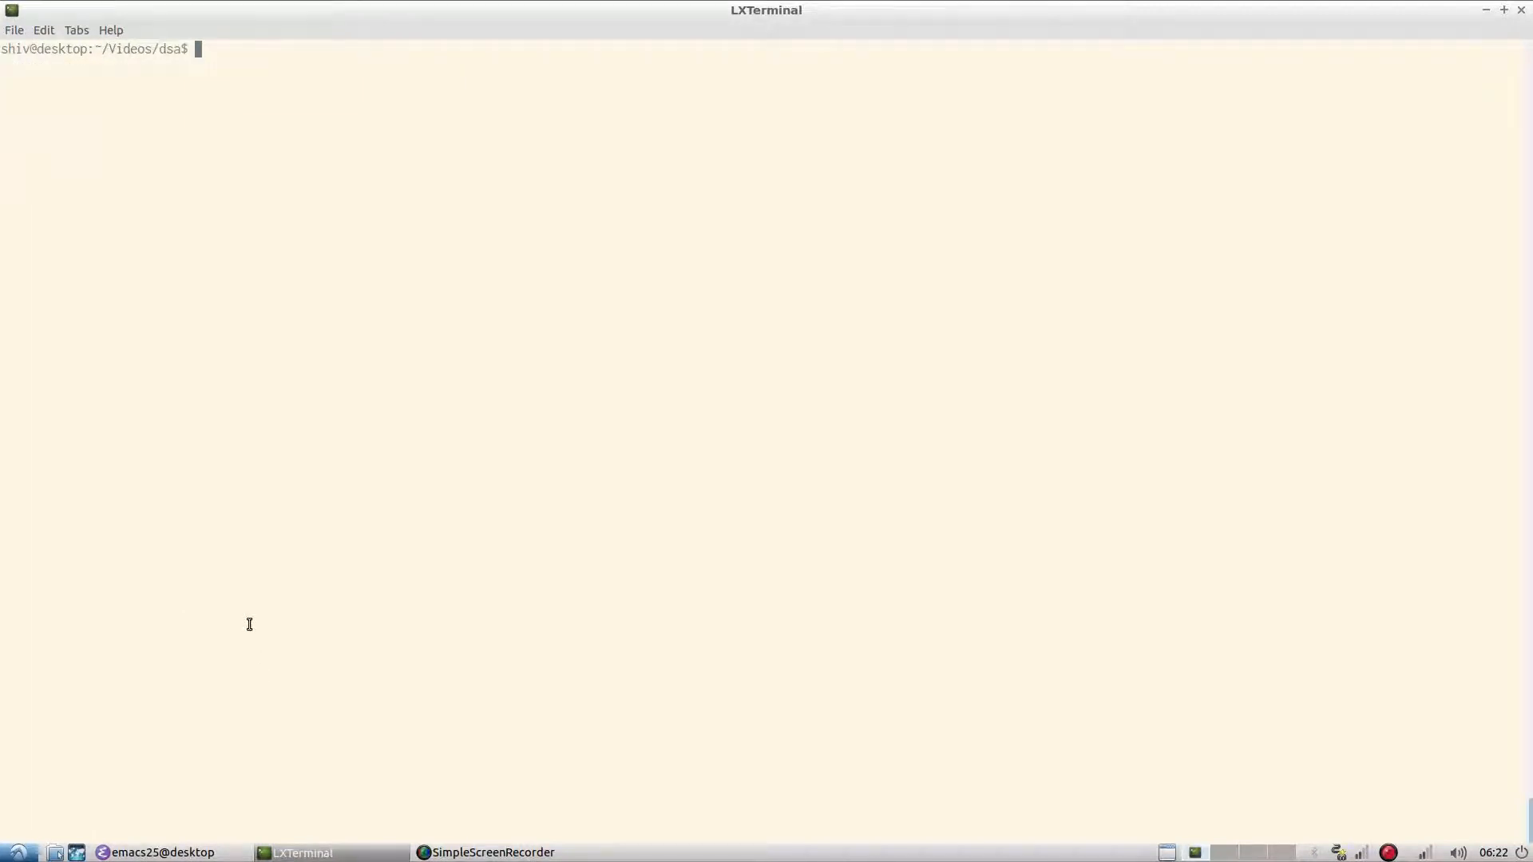
- Compile with gcc queue.c, run the program and choose menu option 1 to enqueue
{"action": "type", "text": "gcc que"}
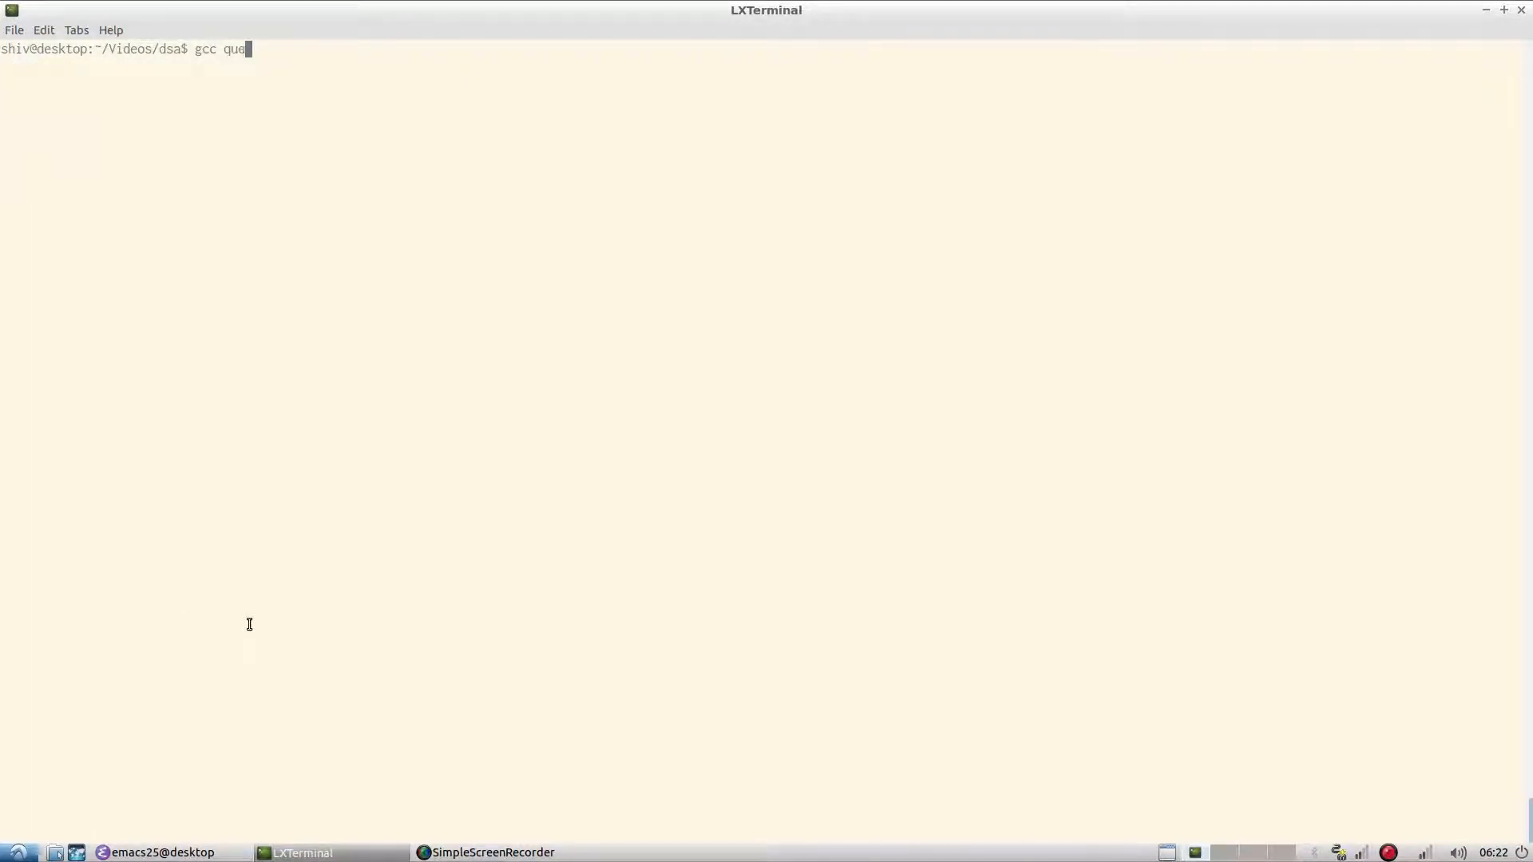
{"action": "type", "text": "ue.c"}
{"action": "type", "text": "./a.out"}
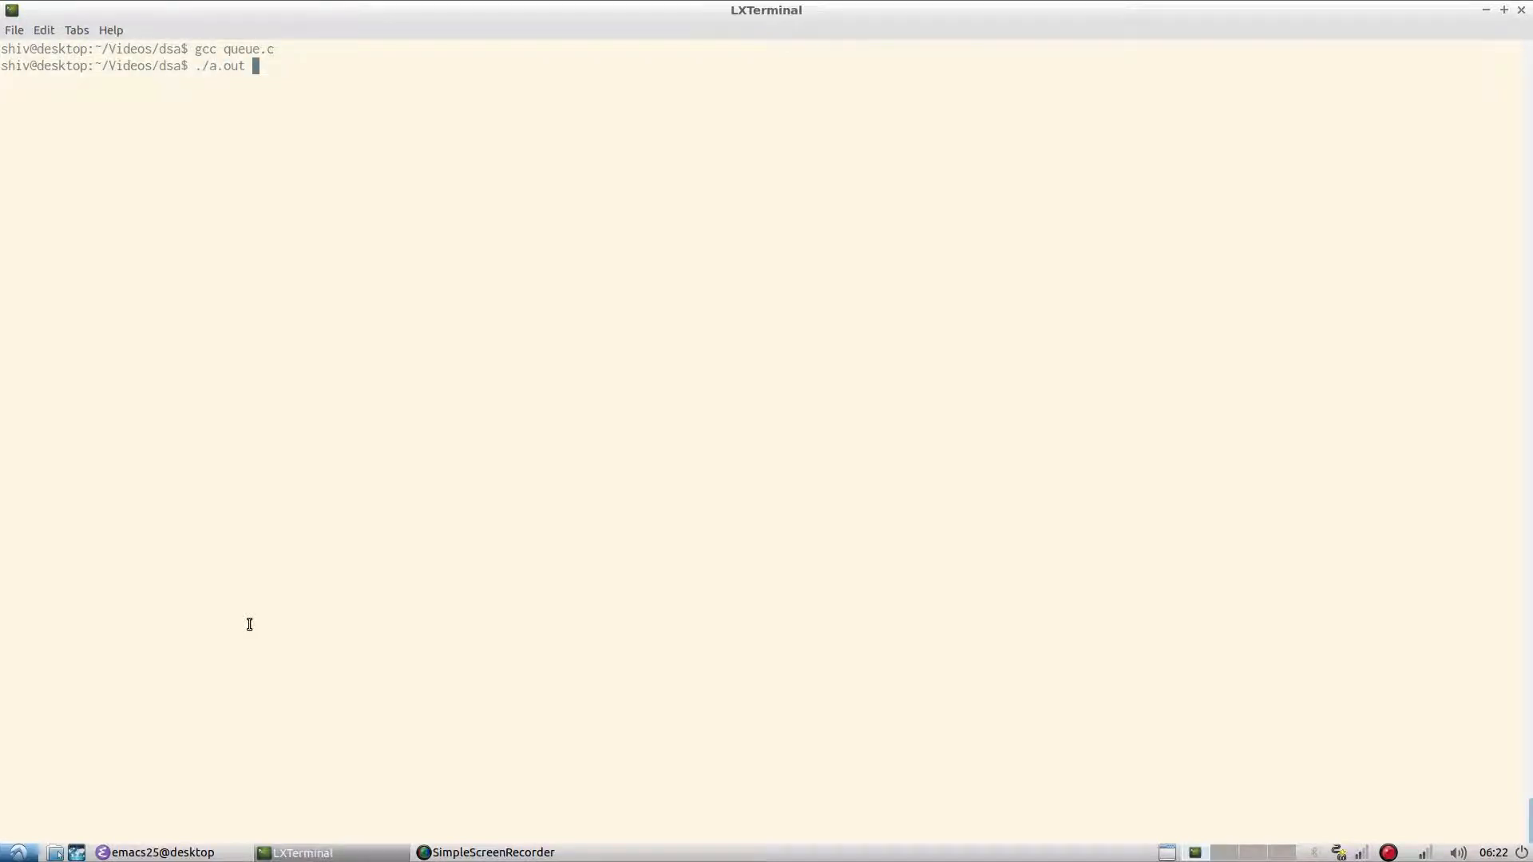
{"action": "type", "text": "1"}
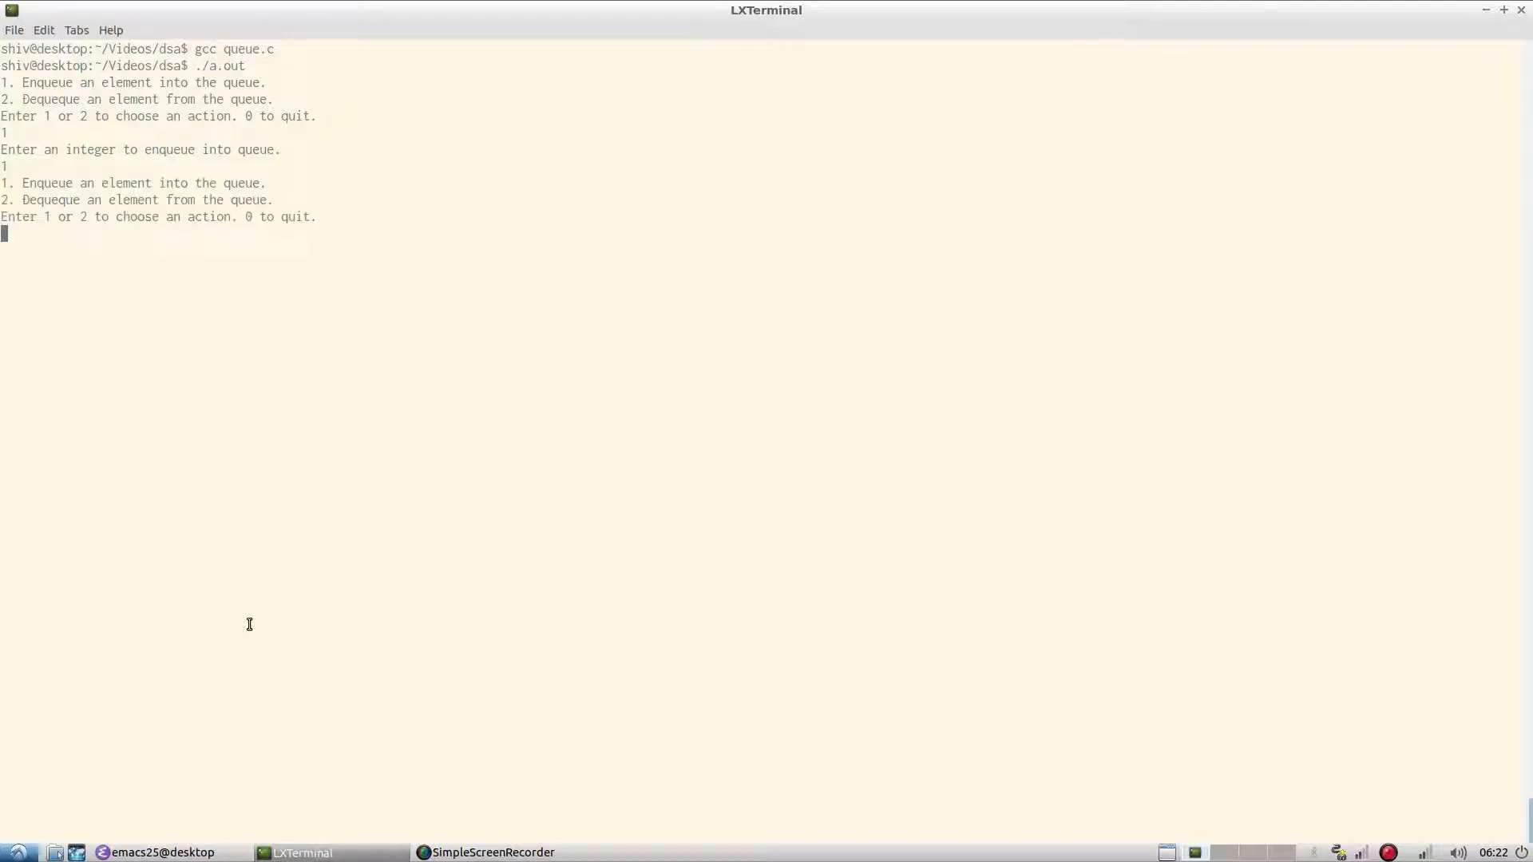
- Enqueue values 1–4, then dequeue repeatedly with option 2 until the queue reports empty
{"action": "type", "text": "1"}
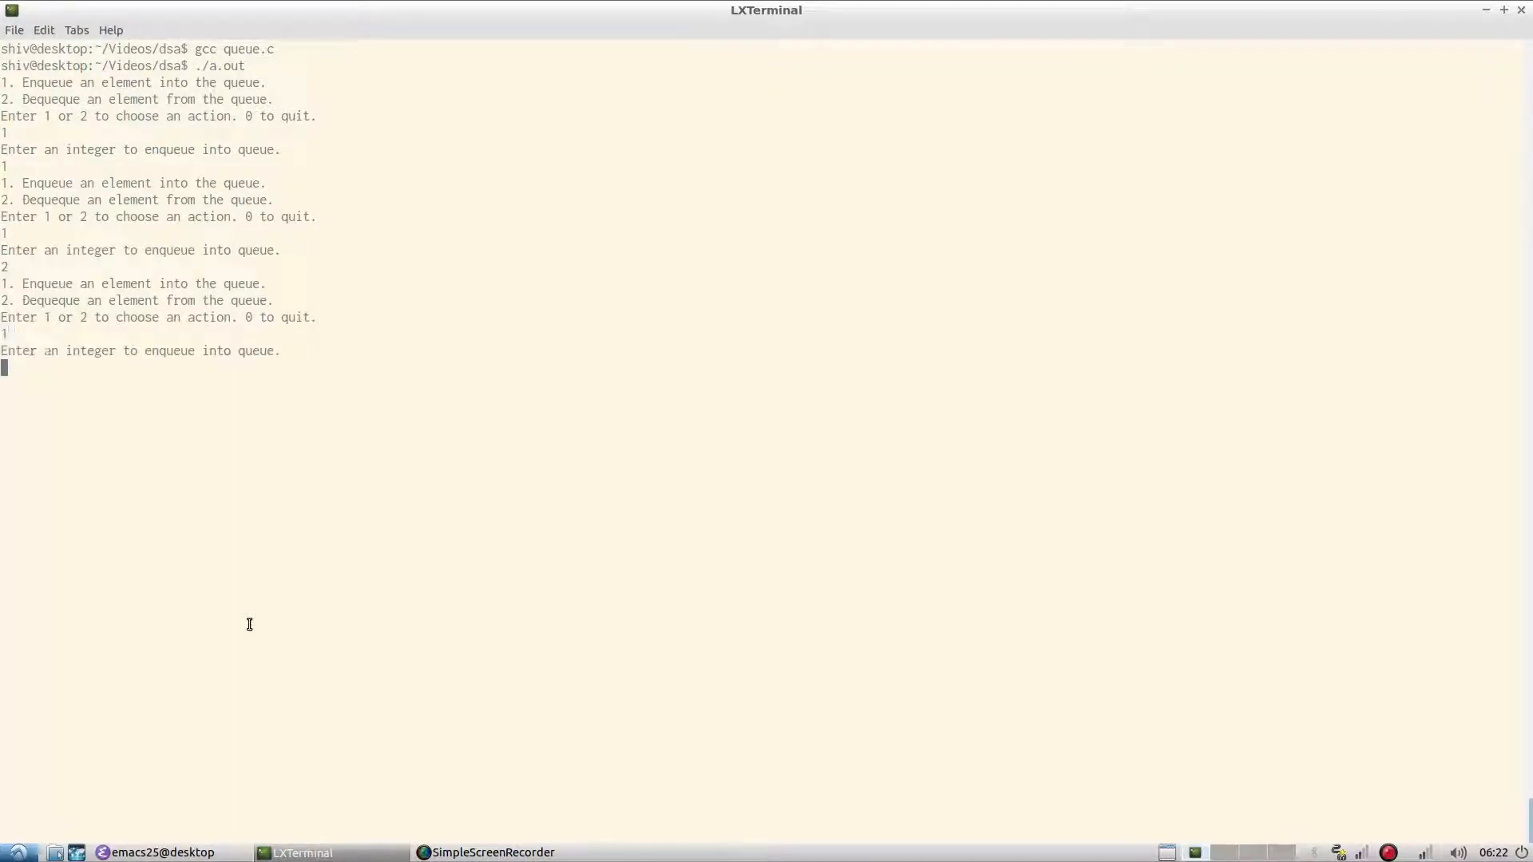
{"action": "type", "text": "4"}
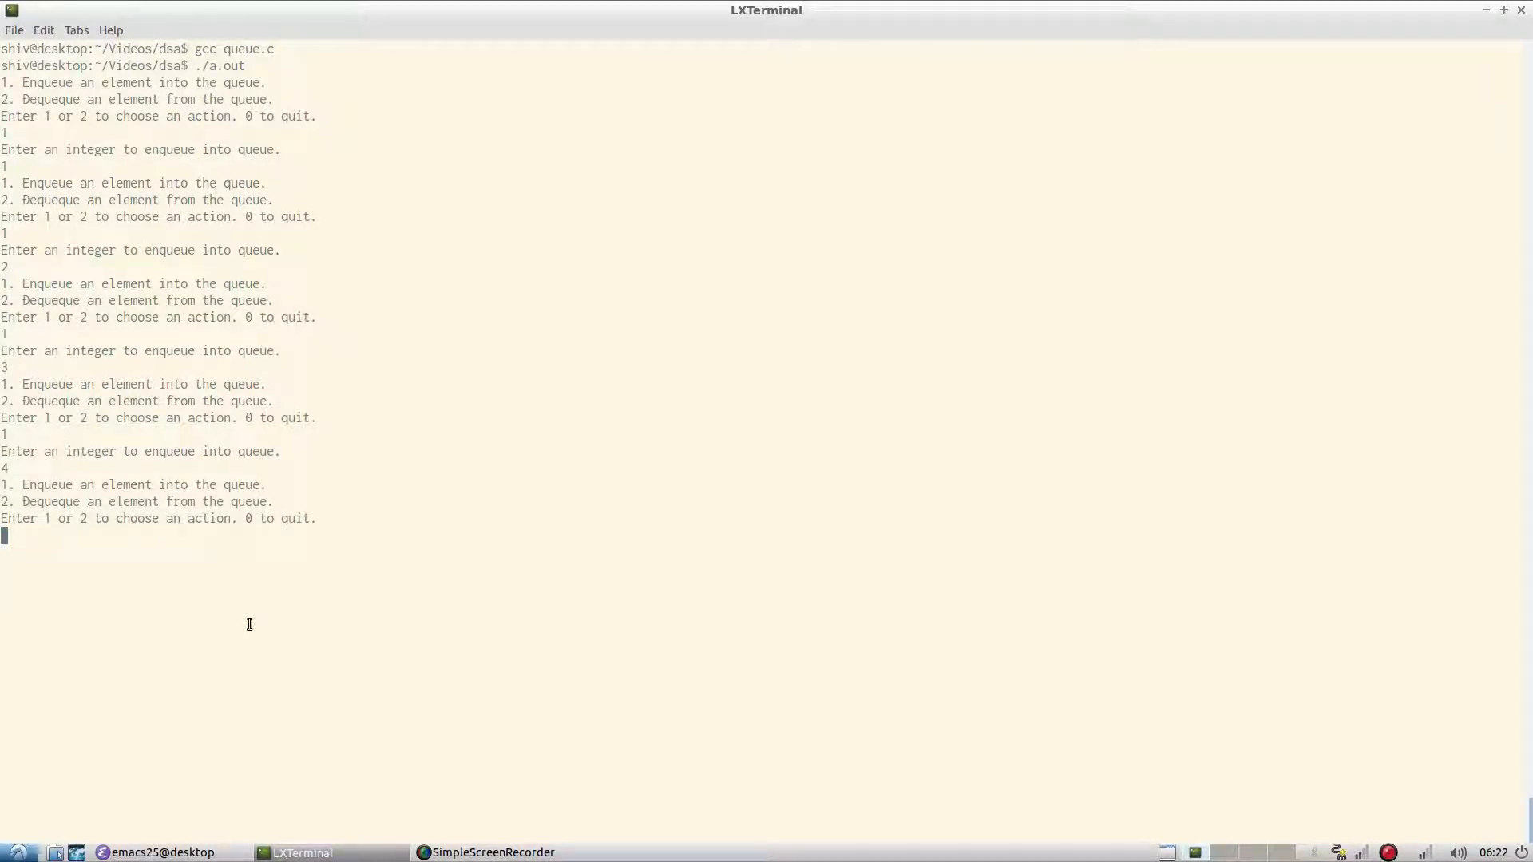
{"action": "type", "text": "2"}
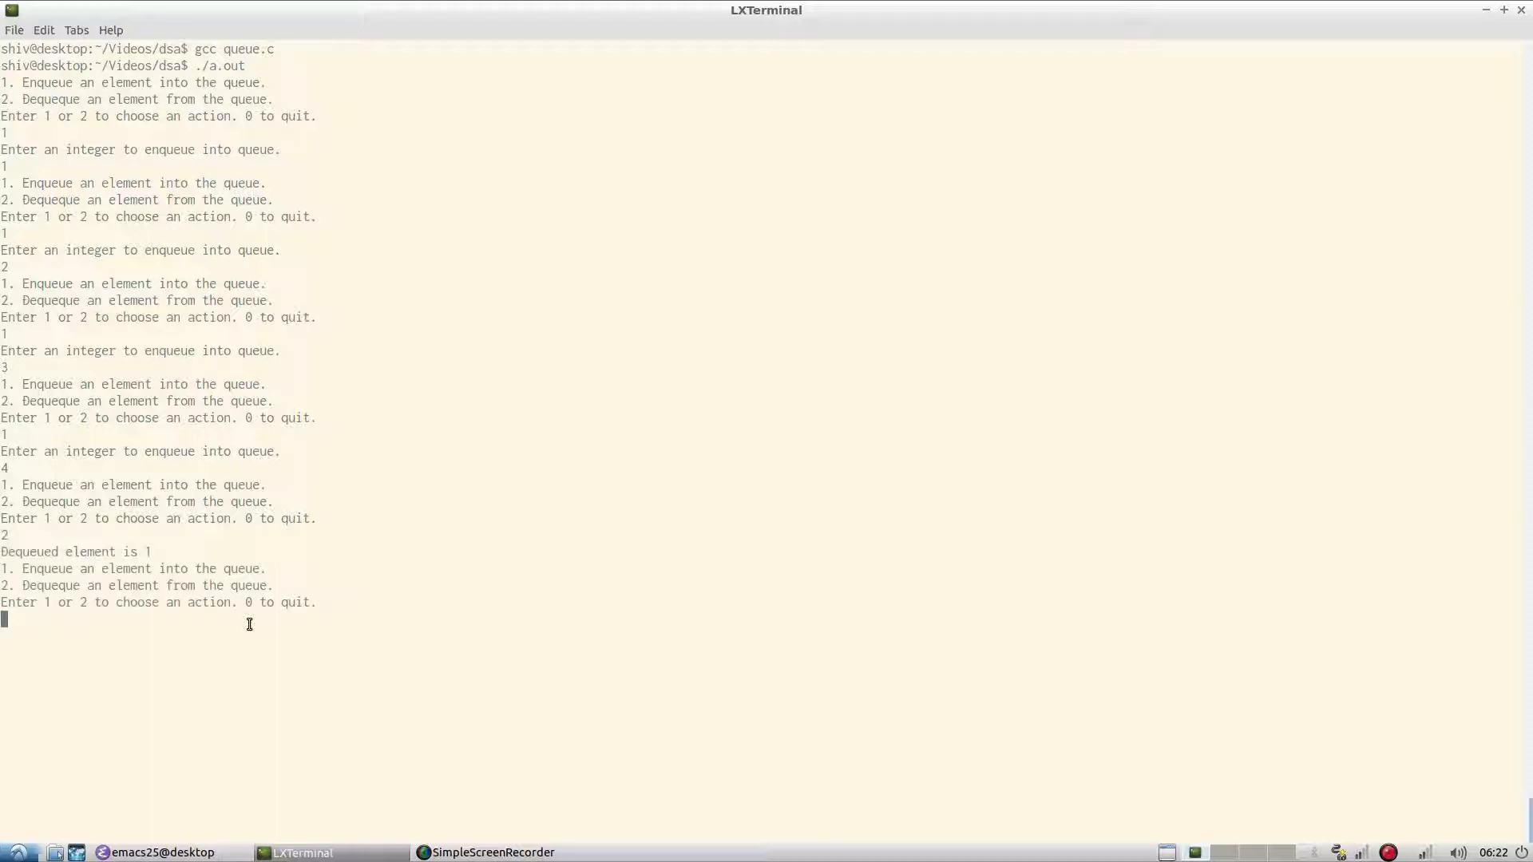
{"action": "type", "text": "2"}
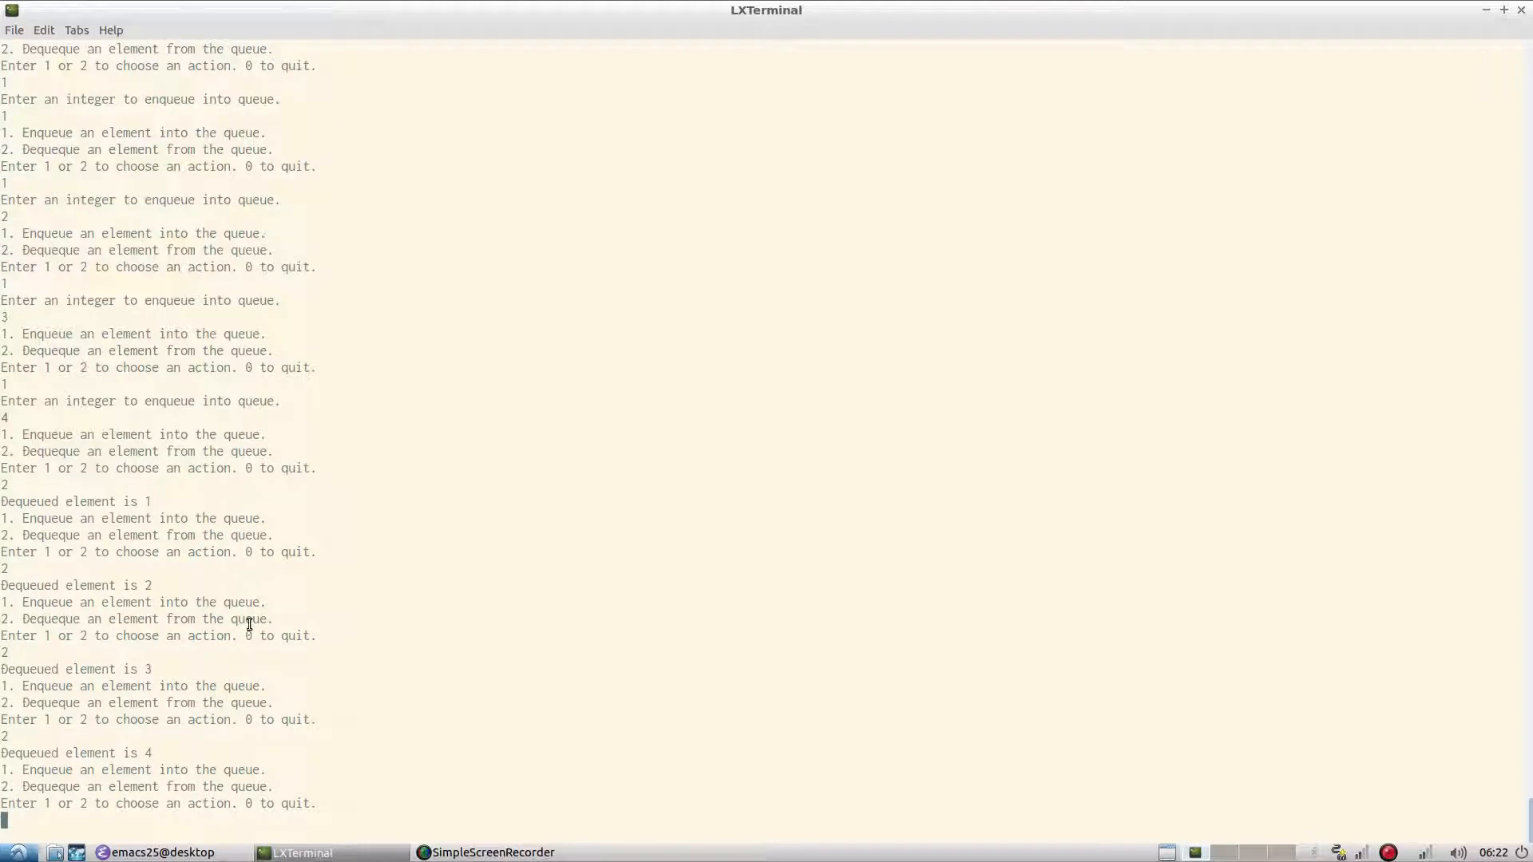
{"action": "type", "text": "2"}
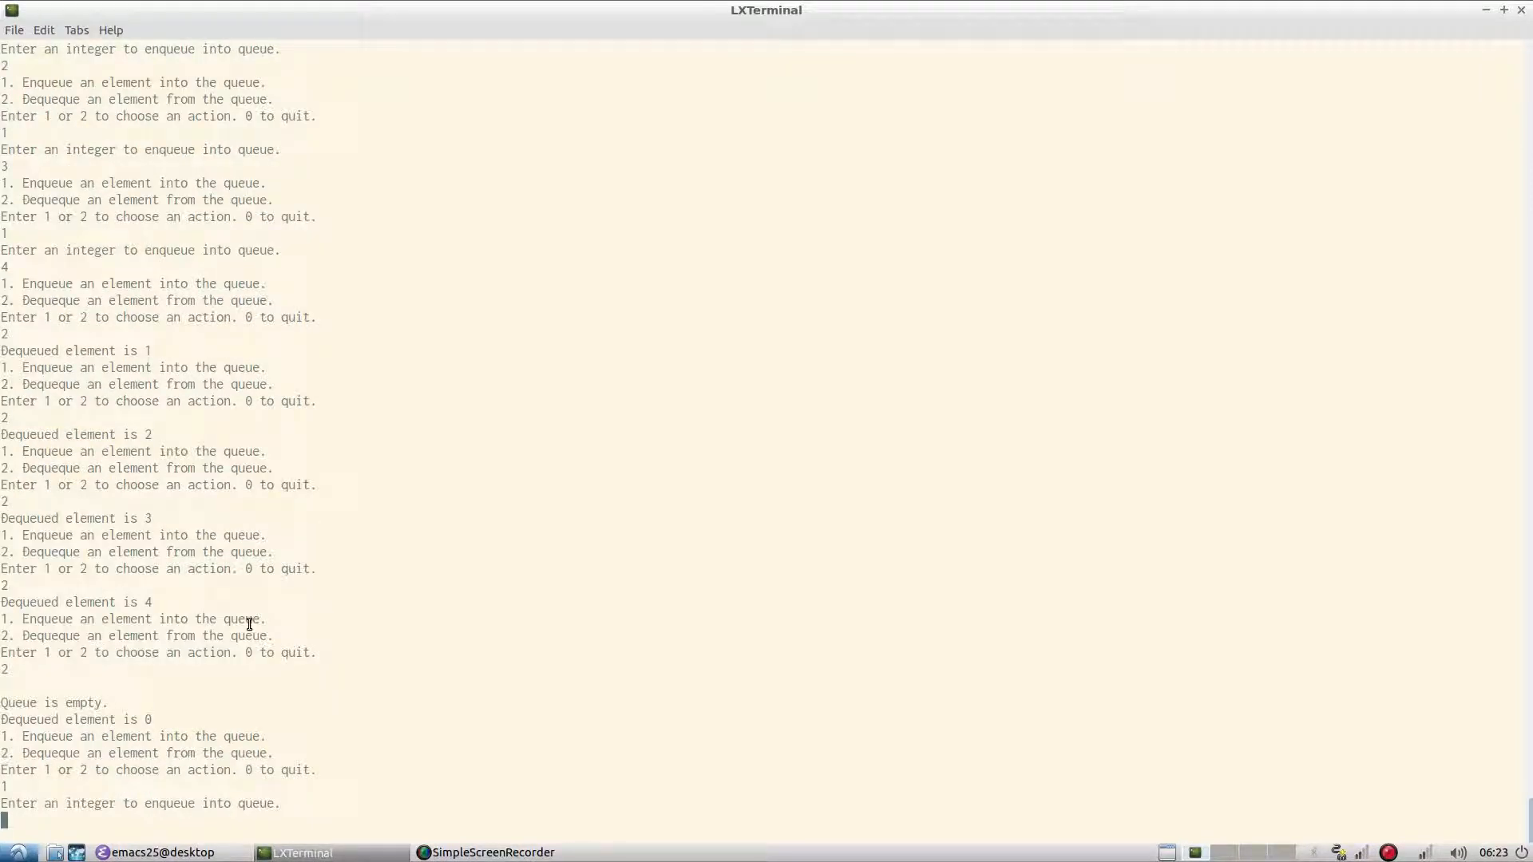
- Enqueue 5 and 6, dequeue them, then bring Emacs with queue.c back to the front
{"action": "type", "text": "5"}
{"action": "type", "text": "6"}
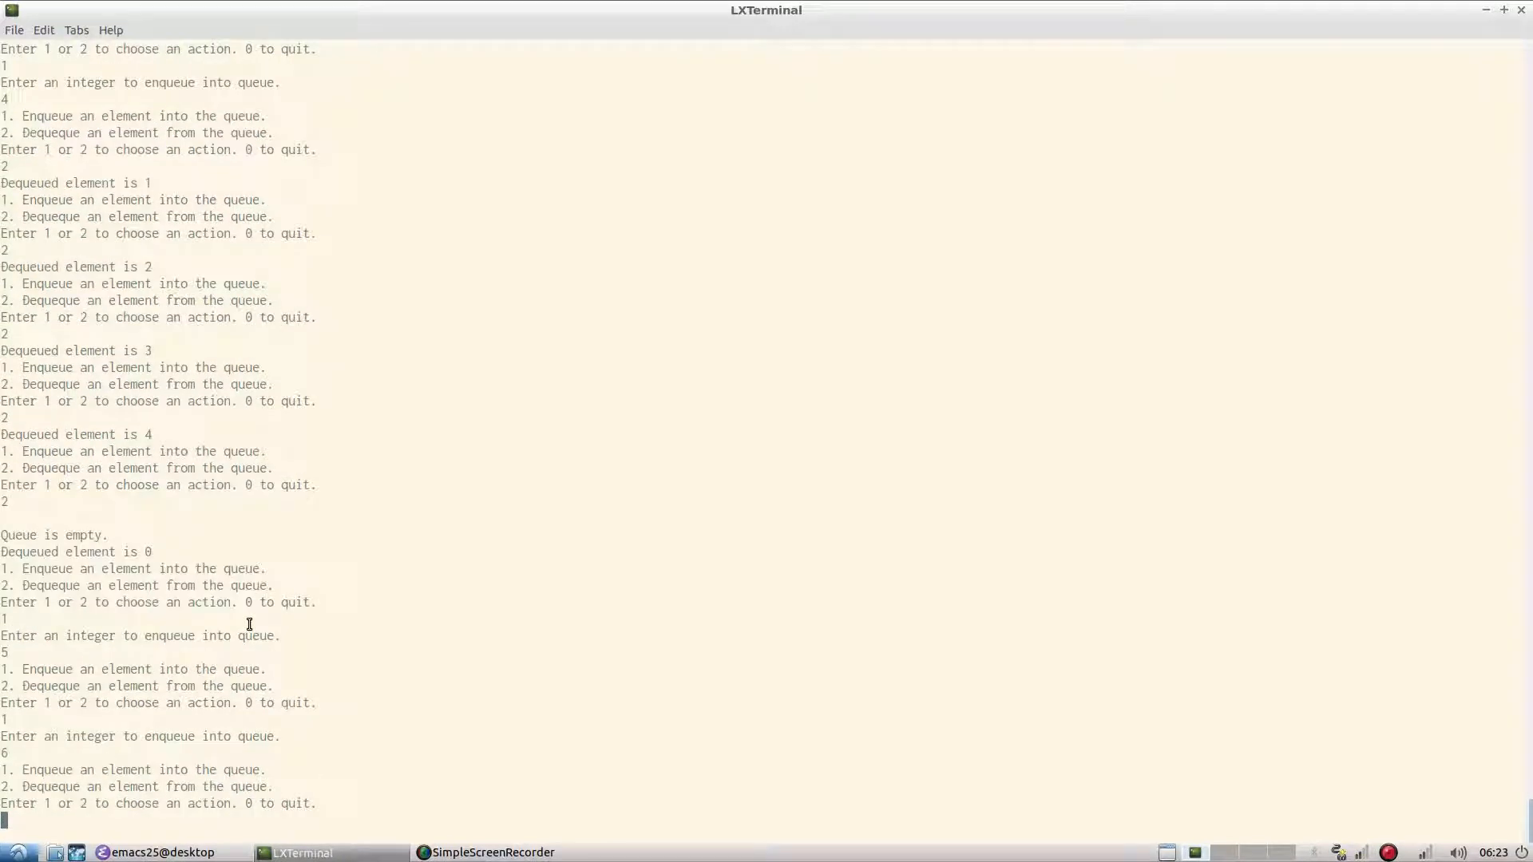
{"action": "type", "text": "2"}
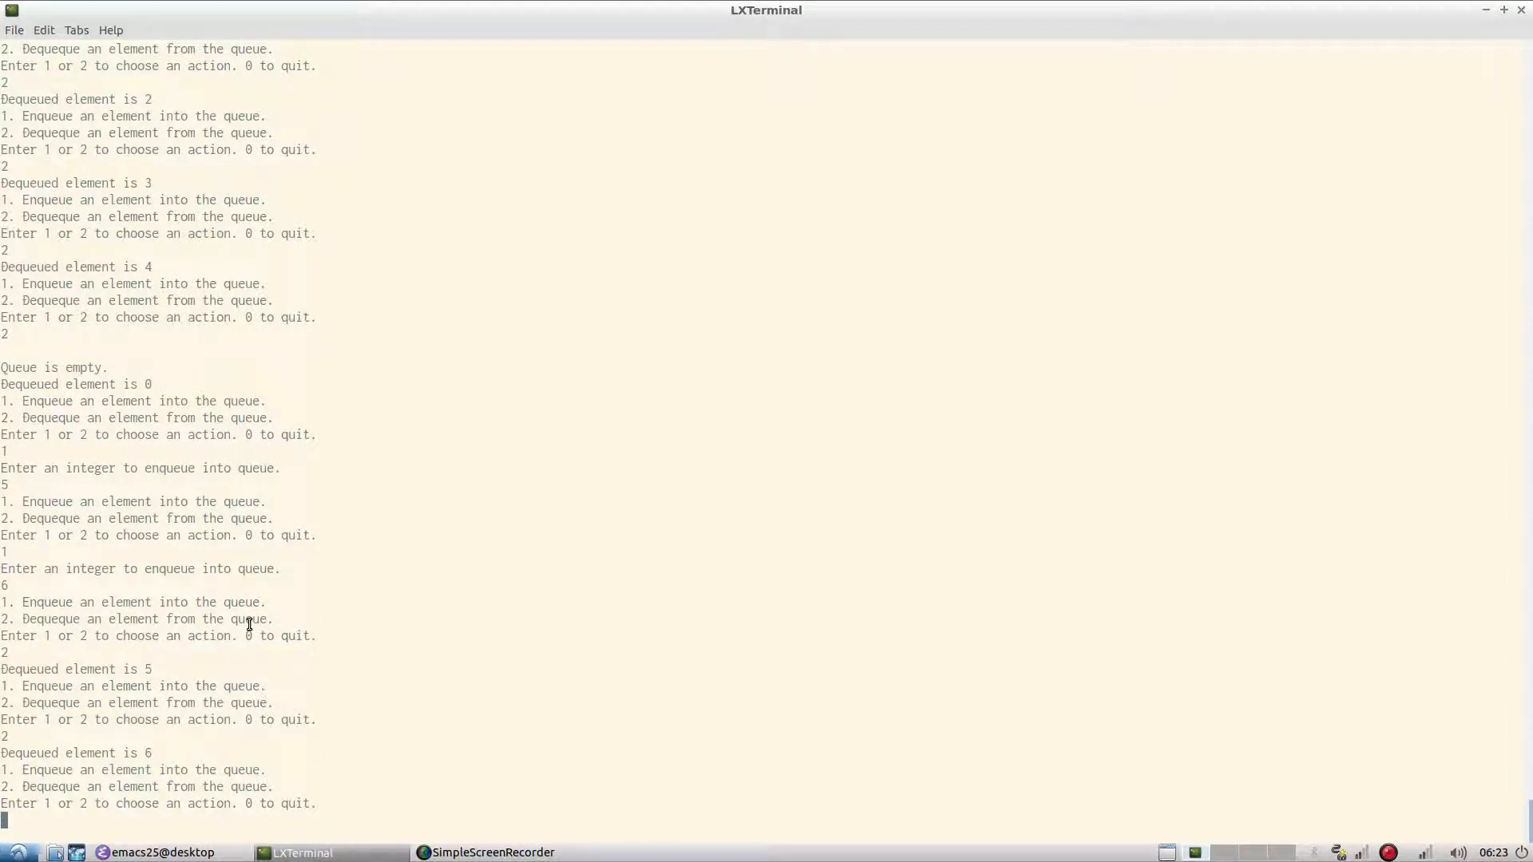
{"action": "left_click", "coordinate": [156, 852]}
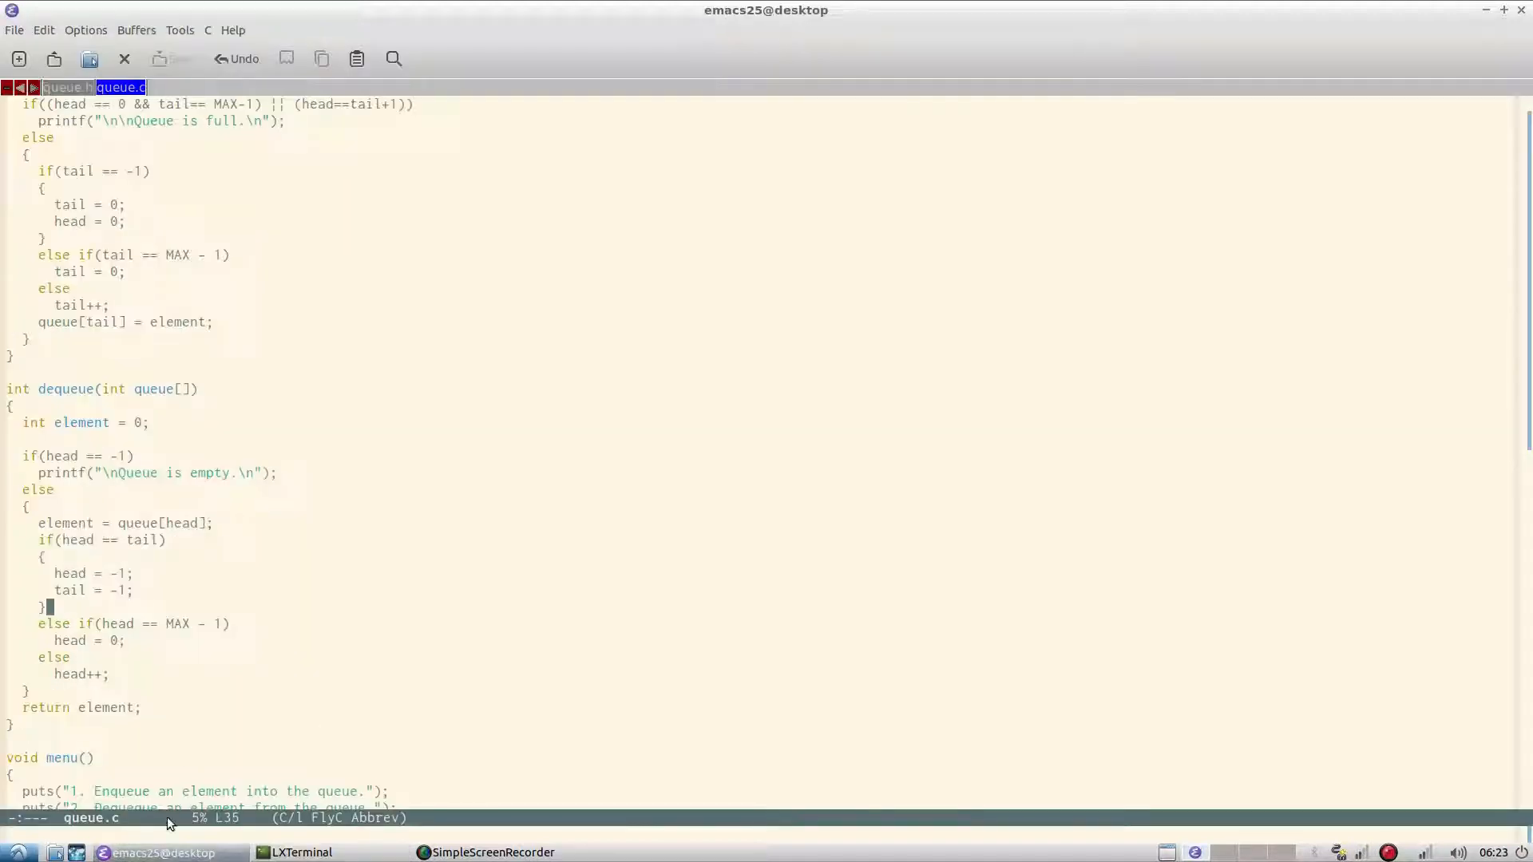